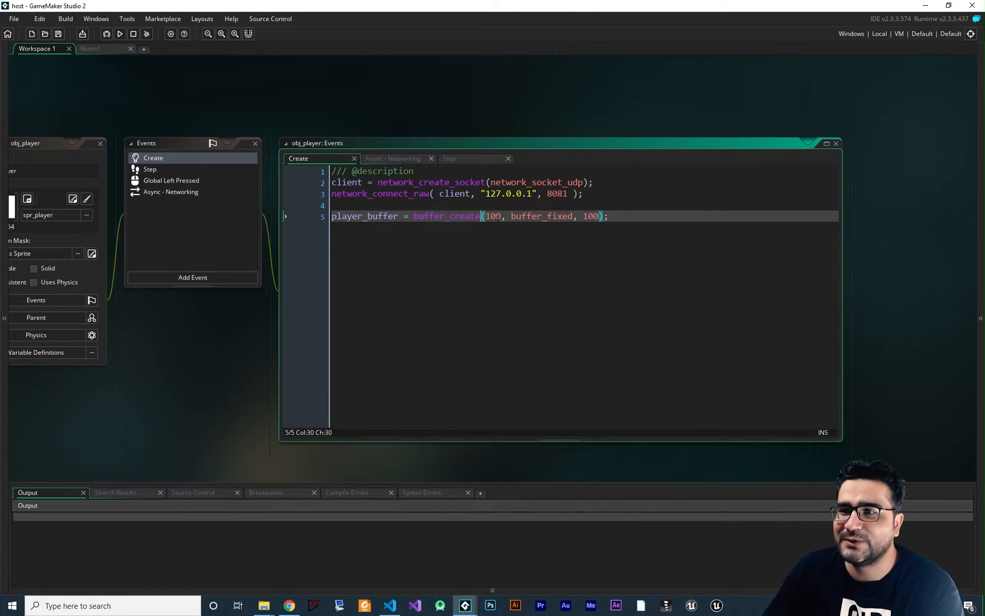
Review the host obj_player's Create code, then view its Step event code
{"action": "left_click", "coordinate": [395, 193]}
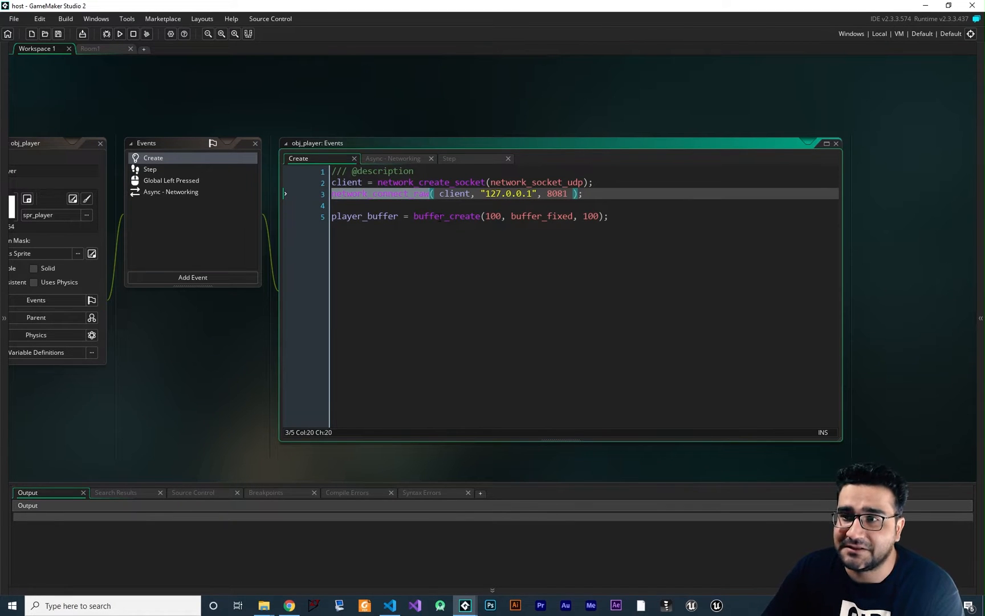
{"action": "left_click", "coordinate": [150, 169]}
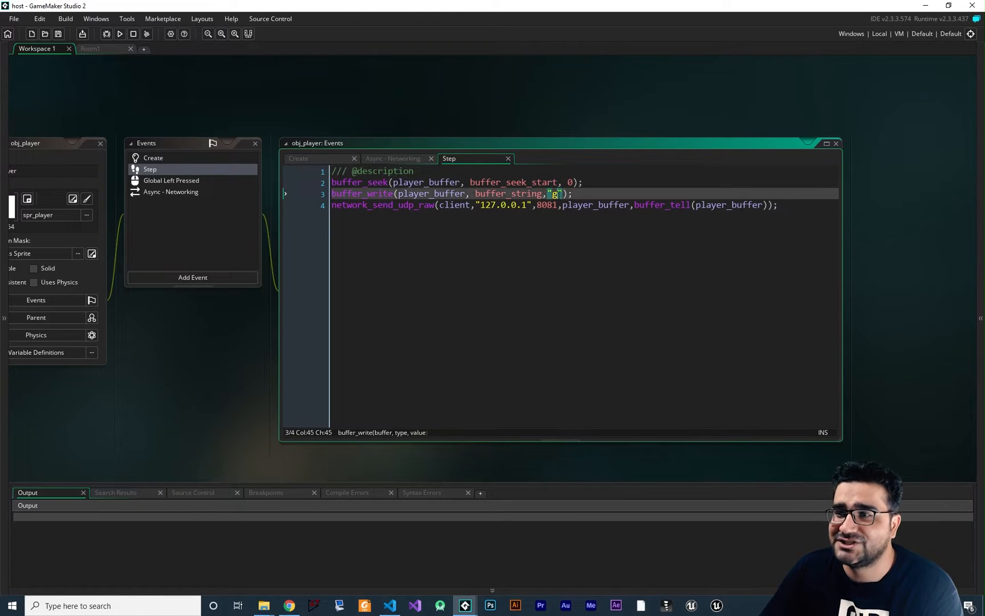
{"action": "left_click", "coordinate": [363, 193]}
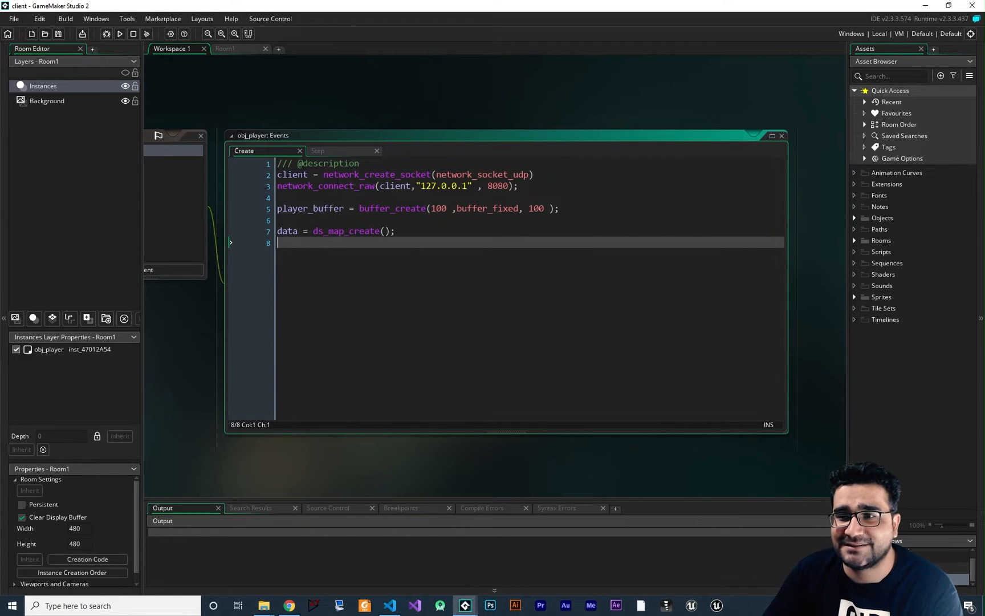
{"action": "left_click", "coordinate": [318, 151]}
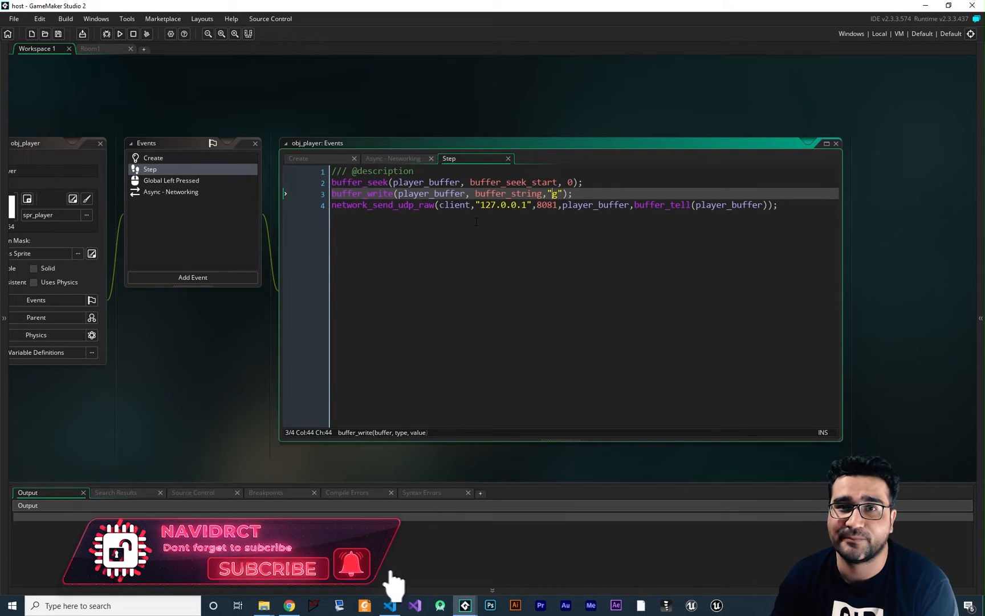
{"action": "mouse_move", "coordinate": [352, 569]}
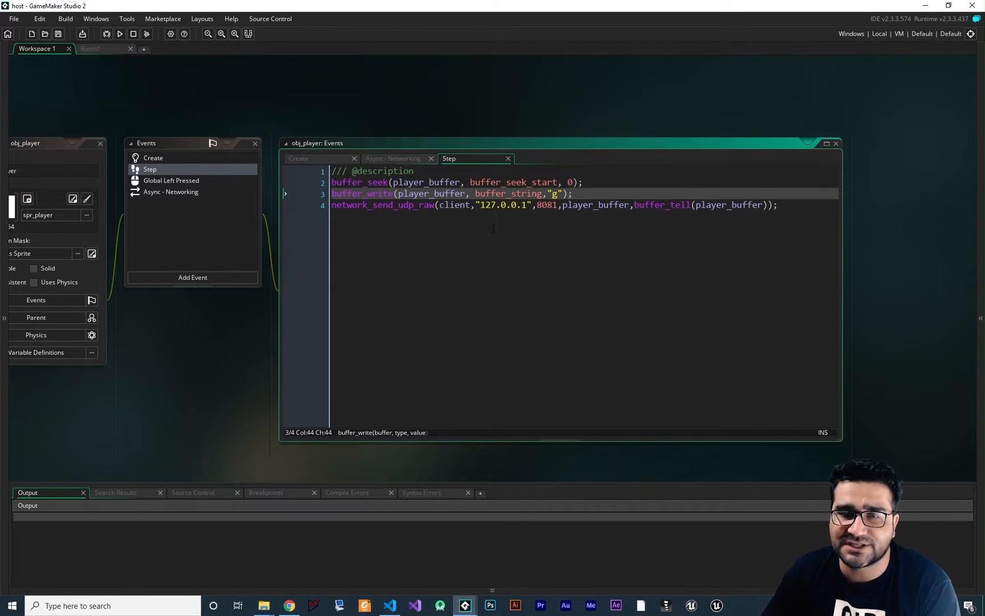
{"action": "mouse_move", "coordinate": [464, 605]}
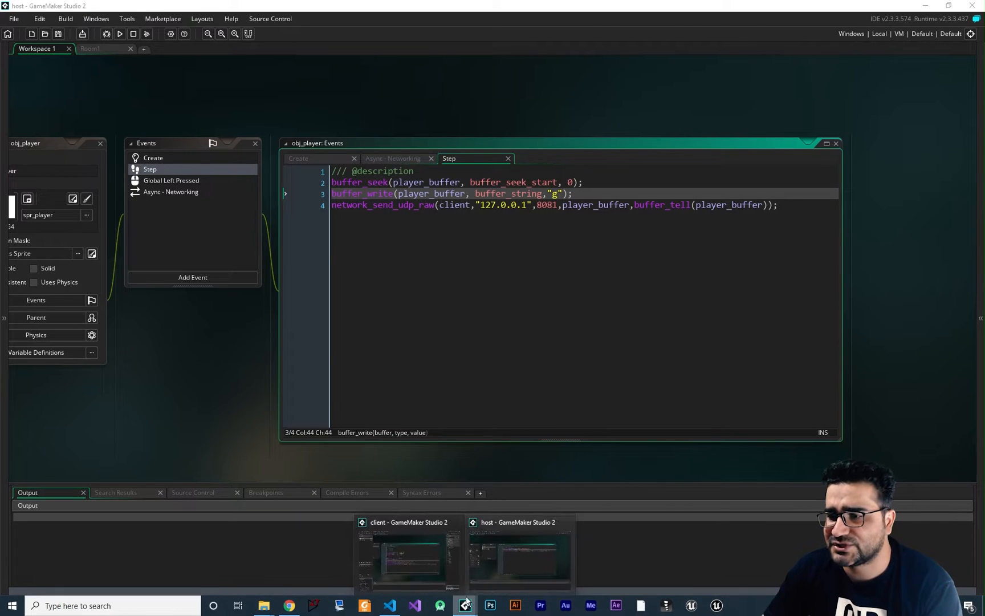
Switch to the client project and view obj_player's Create and Step event code
{"action": "left_click", "coordinate": [408, 553]}
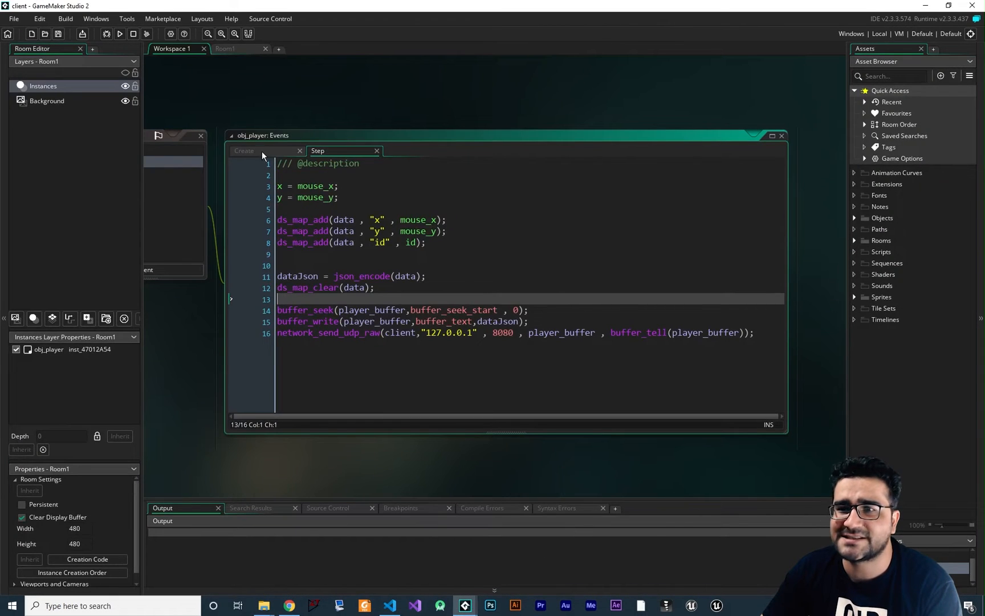
{"action": "mouse_move", "coordinate": [269, 161]}
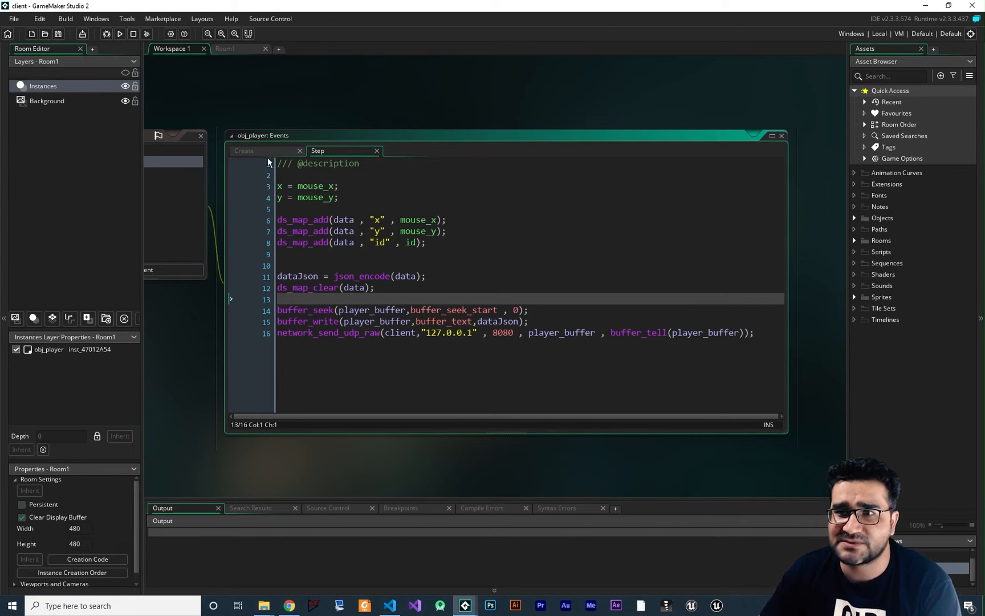
{"action": "left_click", "coordinate": [244, 150]}
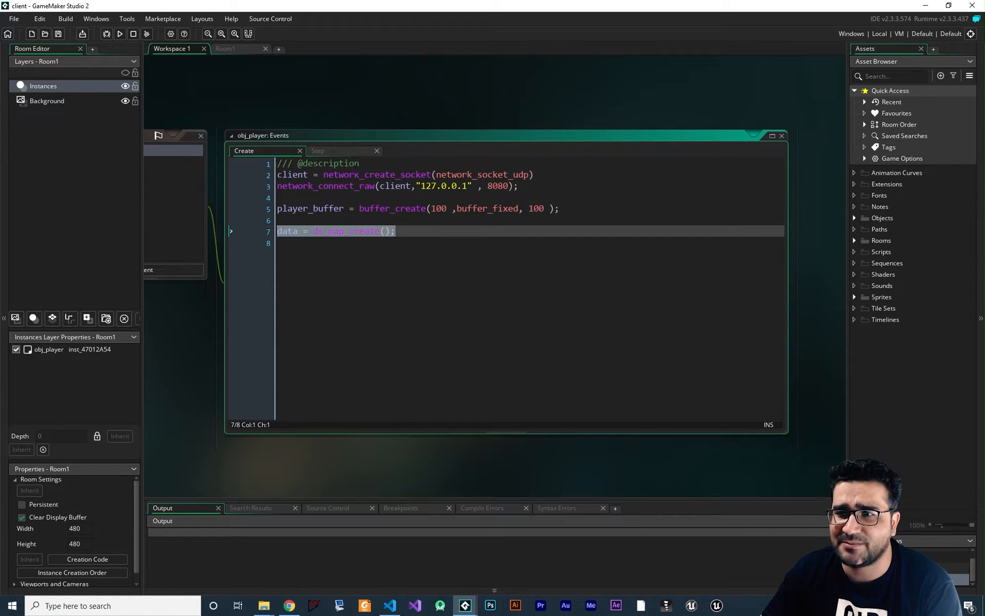
{"action": "left_click", "coordinate": [318, 150]}
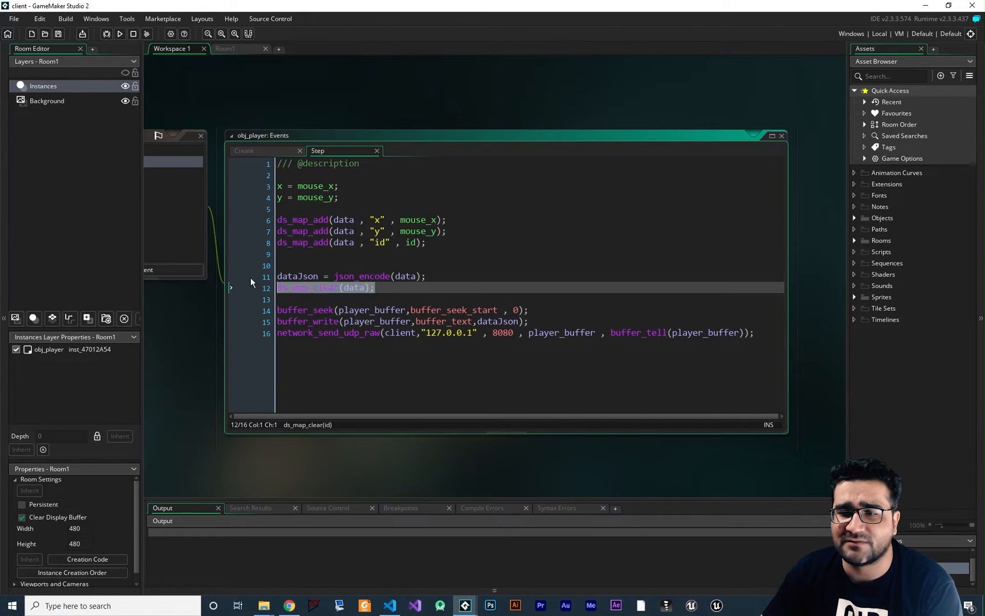
{"action": "left_click", "coordinate": [308, 253]}
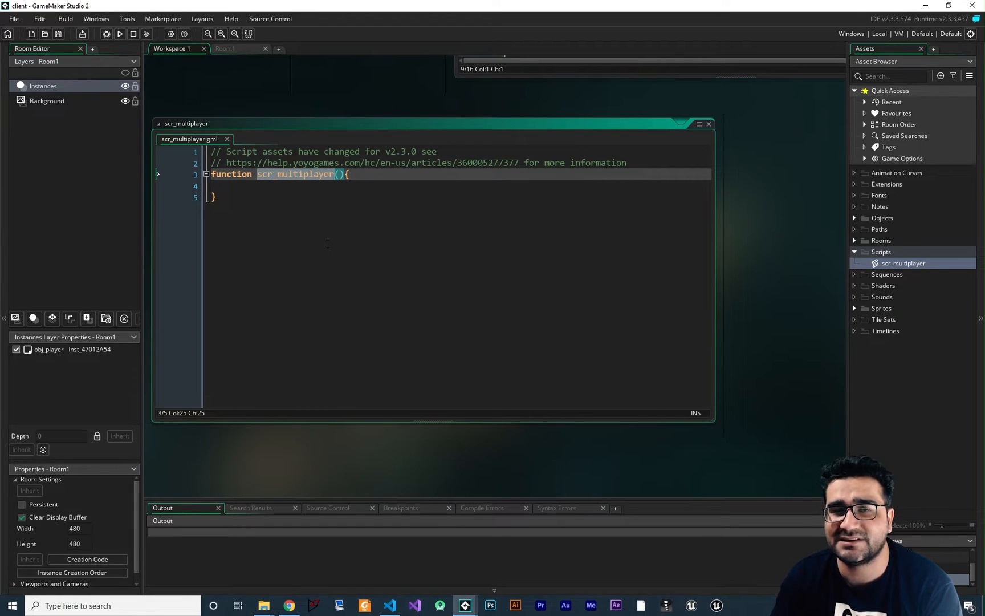
Rename the empty scr_multiplayer function to sendMapOverUDP
{"action": "type", "text": "sendMapOverUDP"}
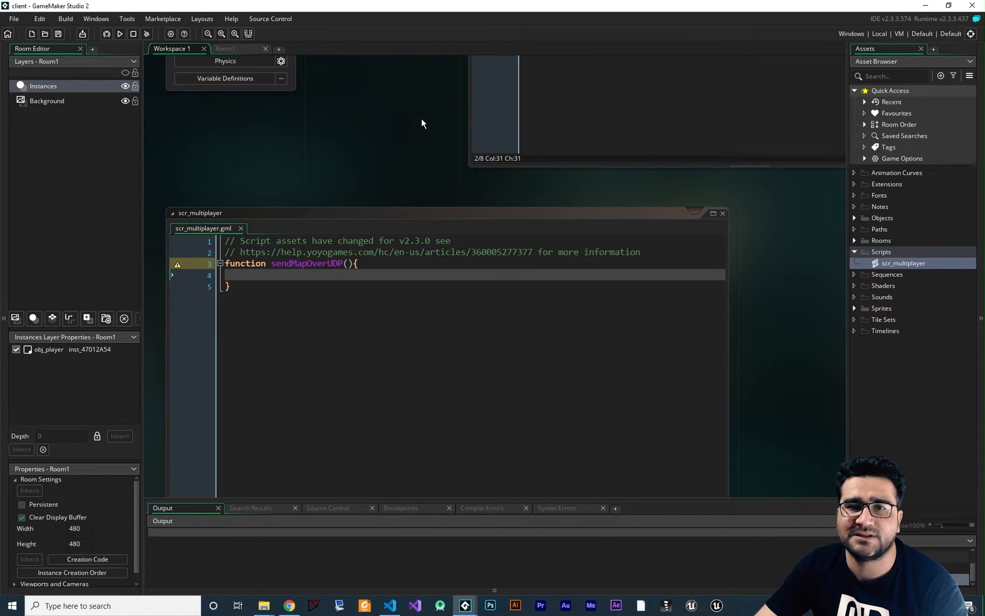
{"action": "mouse_move", "coordinate": [451, 112]}
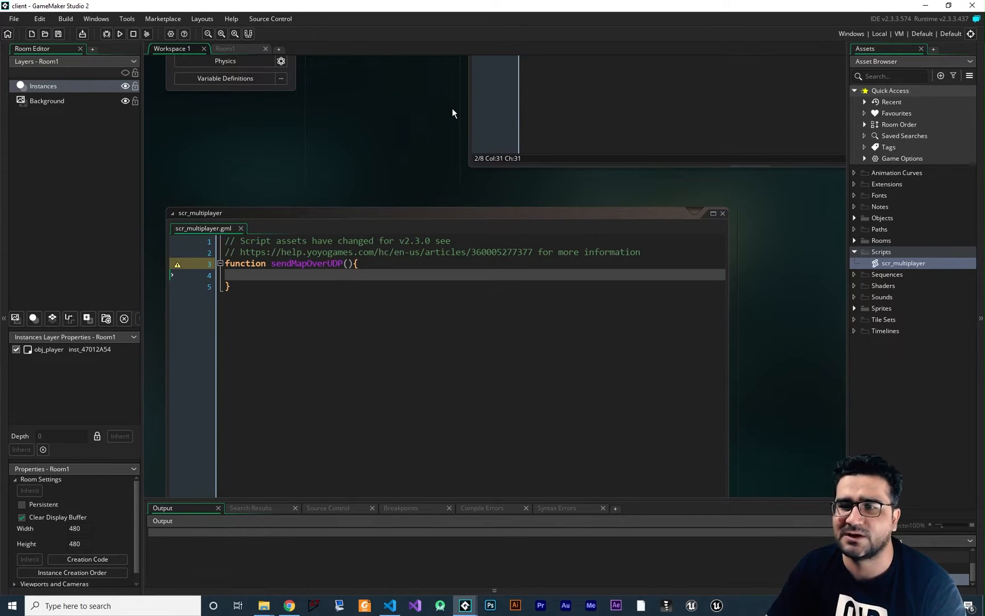
{"action": "mouse_move", "coordinate": [880, 221]}
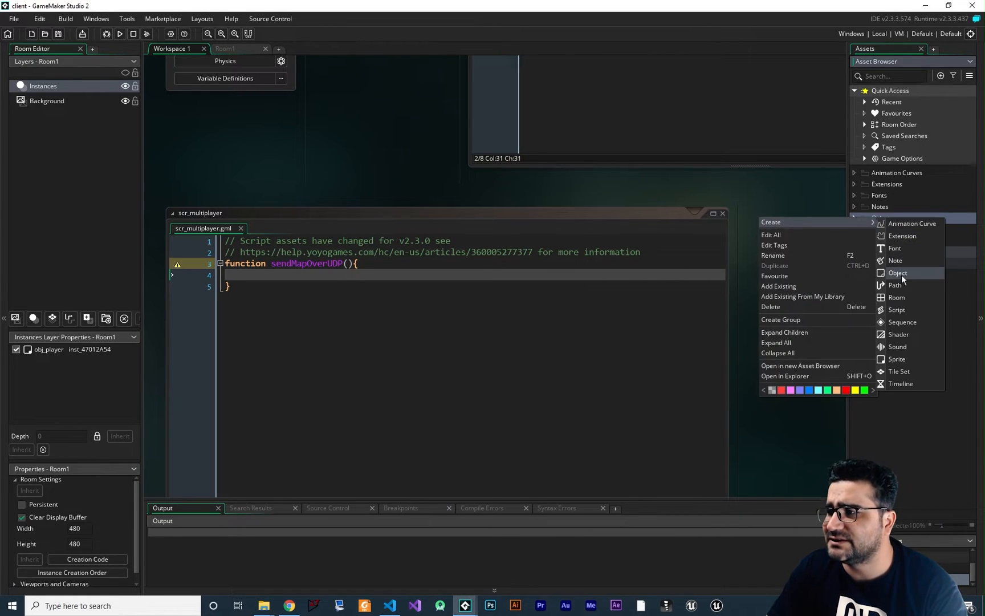
Create obj_global whose Create event assigns the UDP socket to global.client
{"action": "left_click", "coordinate": [898, 272]}
{"action": "type", "text": "obj_global"}
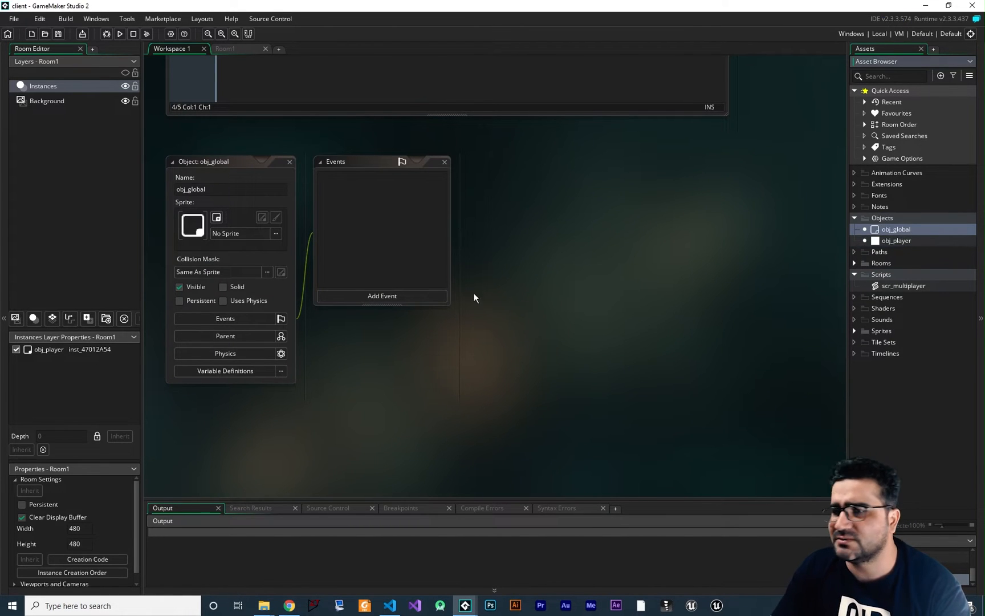
{"action": "left_click", "coordinate": [381, 296]}
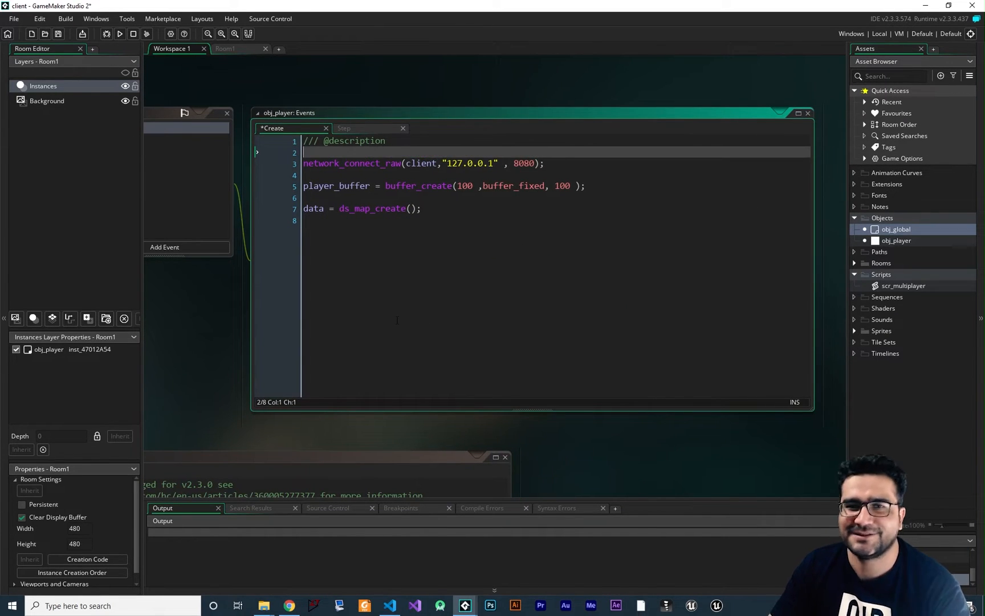
{"action": "double_click", "coordinate": [896, 229]}
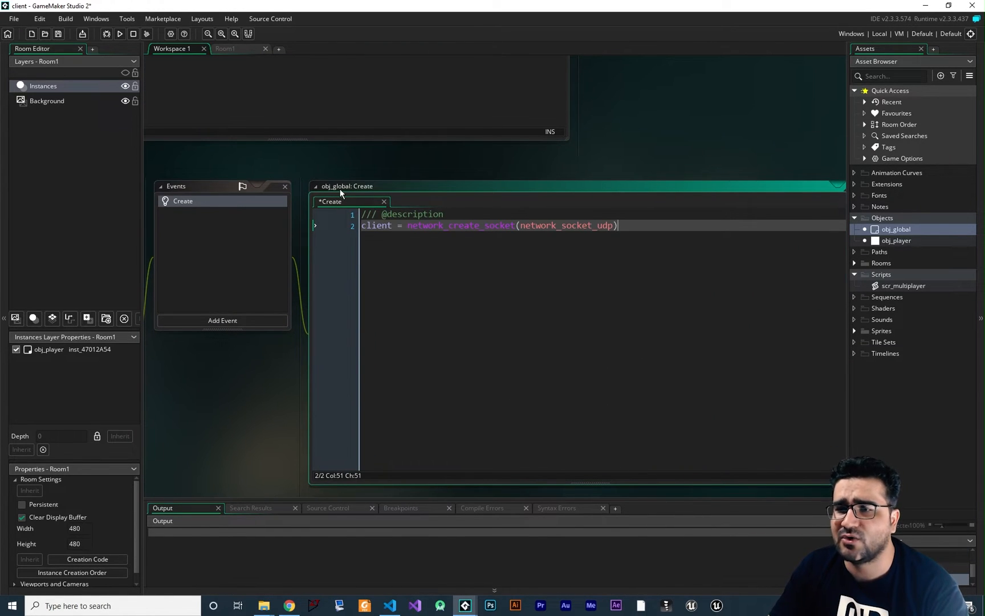
{"action": "mouse_move", "coordinate": [411, 264]}
{"action": "type", "text": "global."}
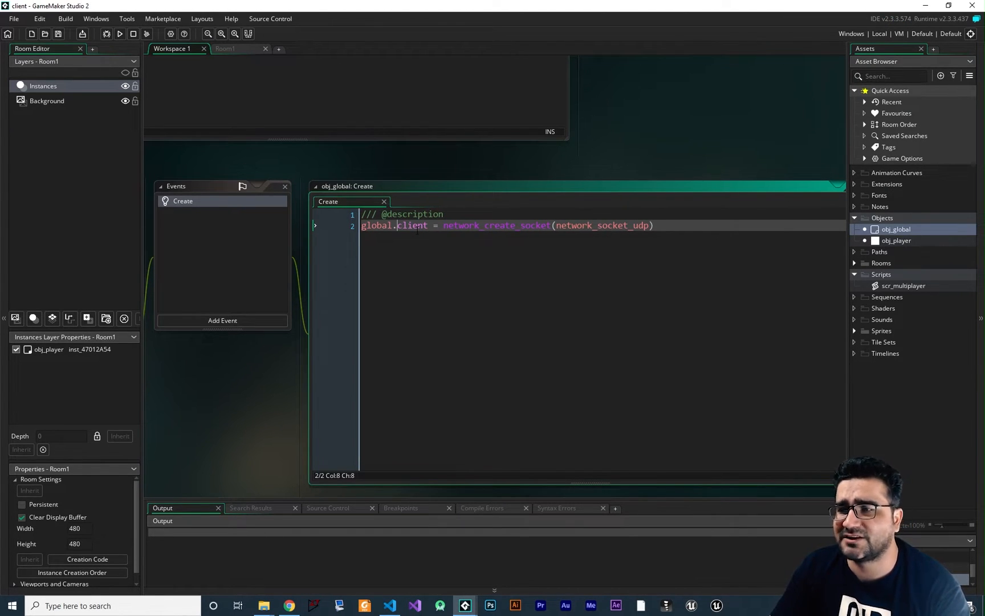
{"action": "double_click", "coordinate": [903, 285]}
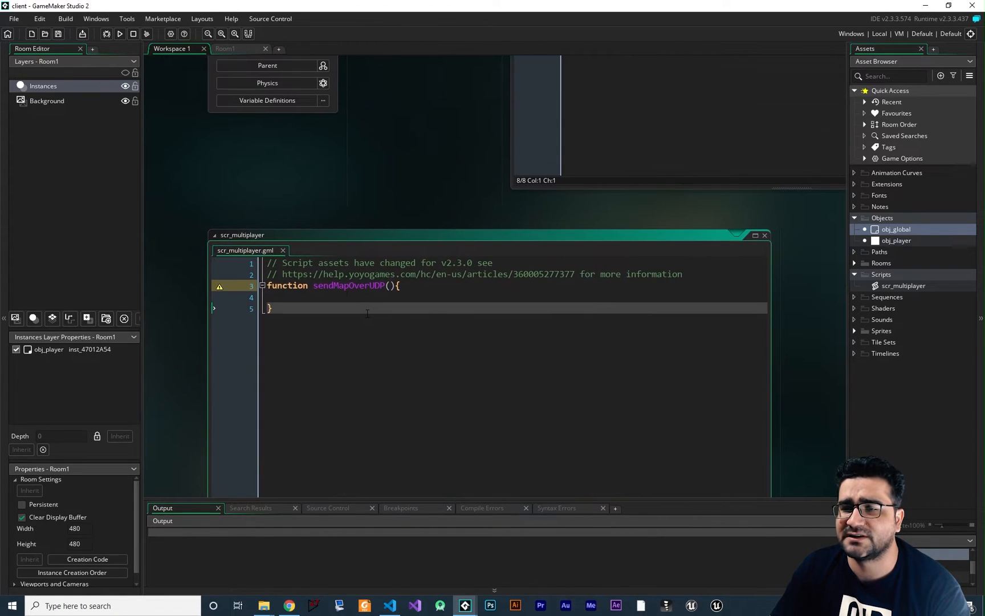
Paste network_connect_raw into sendMapOverUDP and replace its socket name
{"action": "left_click", "coordinate": [344, 297]}
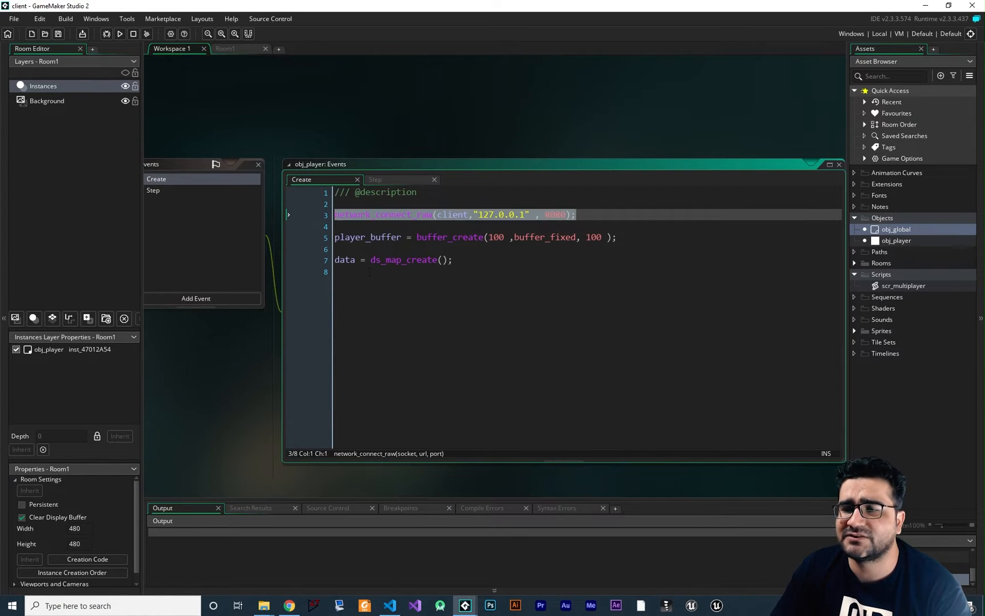
{"action": "double_click", "coordinate": [902, 285]}
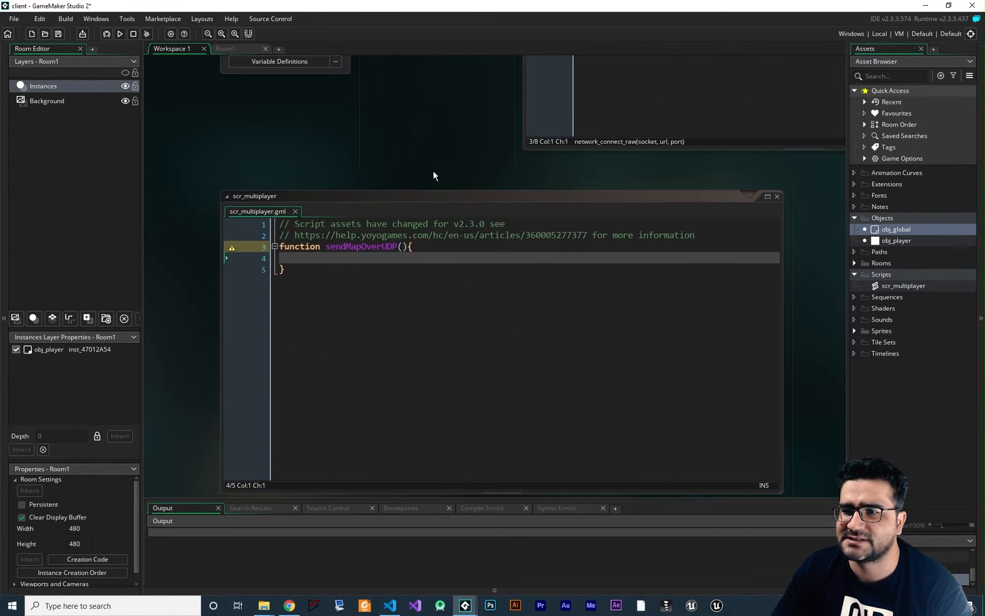
{"action": "type", "text": "network_connect_raw(client,\"127.0.0.1\" , 8080);"}
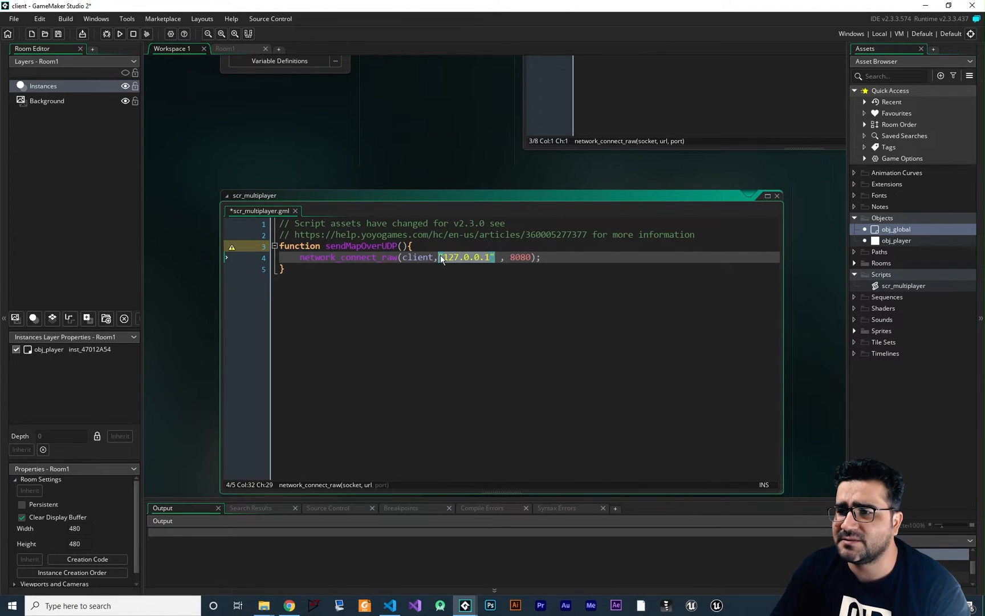
{"action": "double_click", "coordinate": [518, 257]}
{"action": "type", "text": "global."}
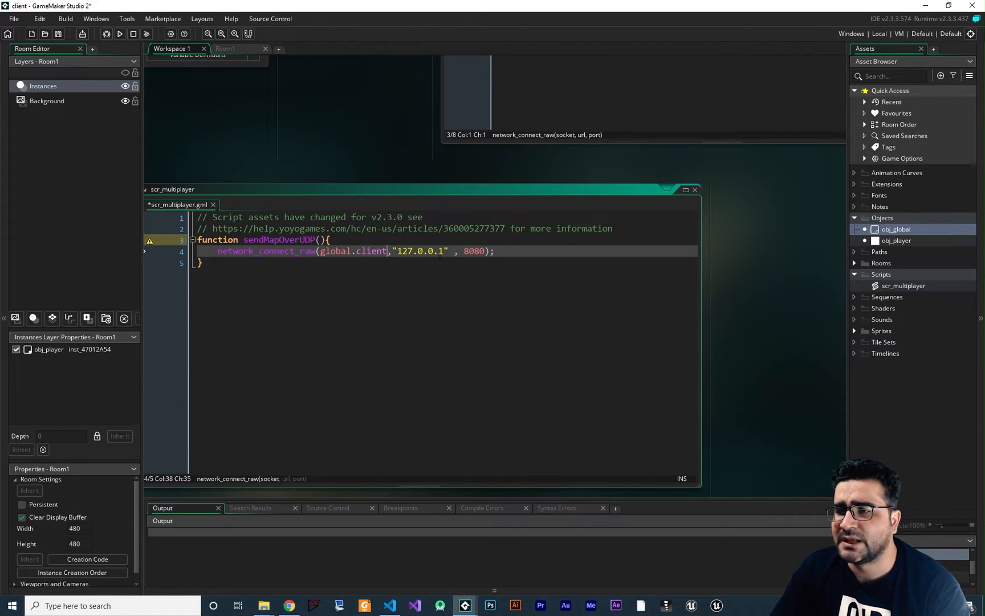
Add ip and port parameters, using them instead of 127.0.0.1 and 8080
{"action": "left_click", "coordinate": [320, 240]}
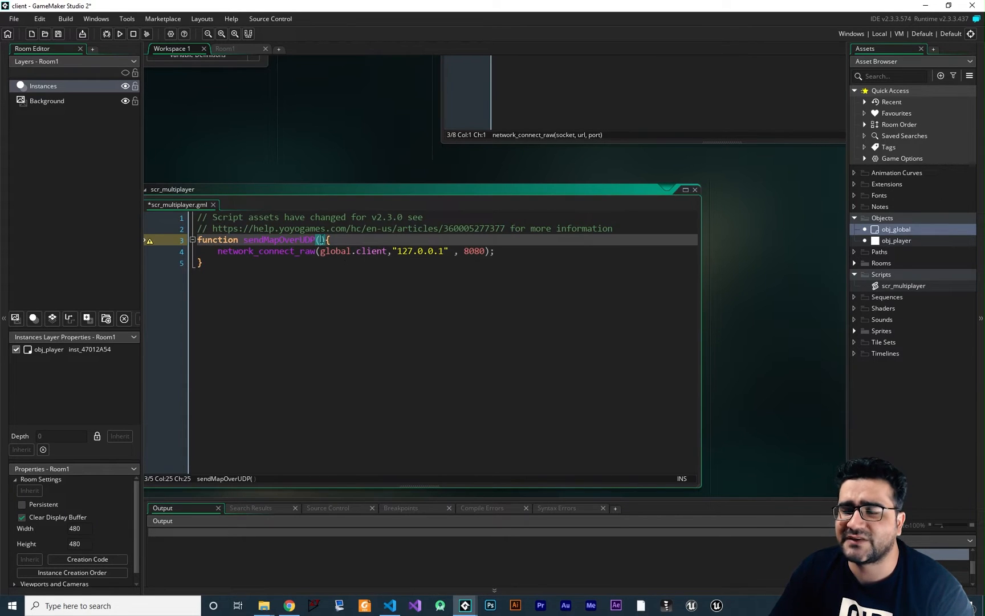
{"action": "type", "text": "ip"}
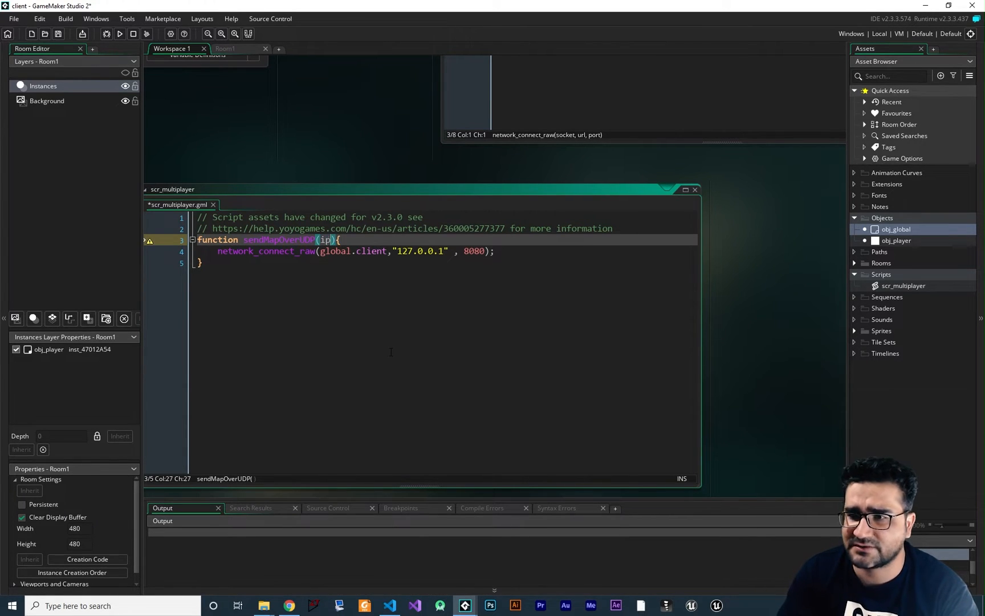
{"action": "type", "text": ",port"}
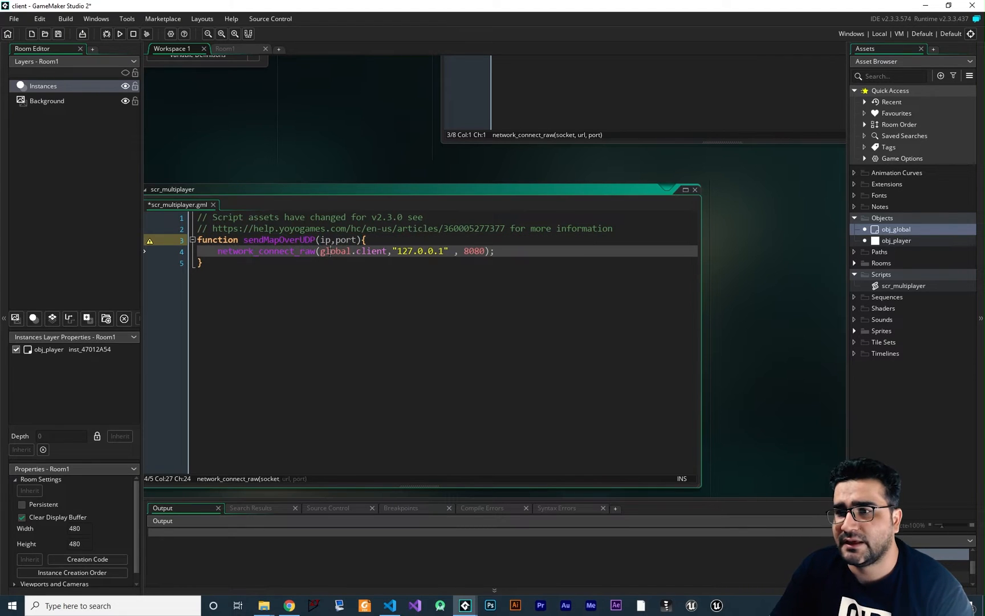
{"action": "double_click", "coordinate": [419, 251]}
{"action": "type", "text": " i"}
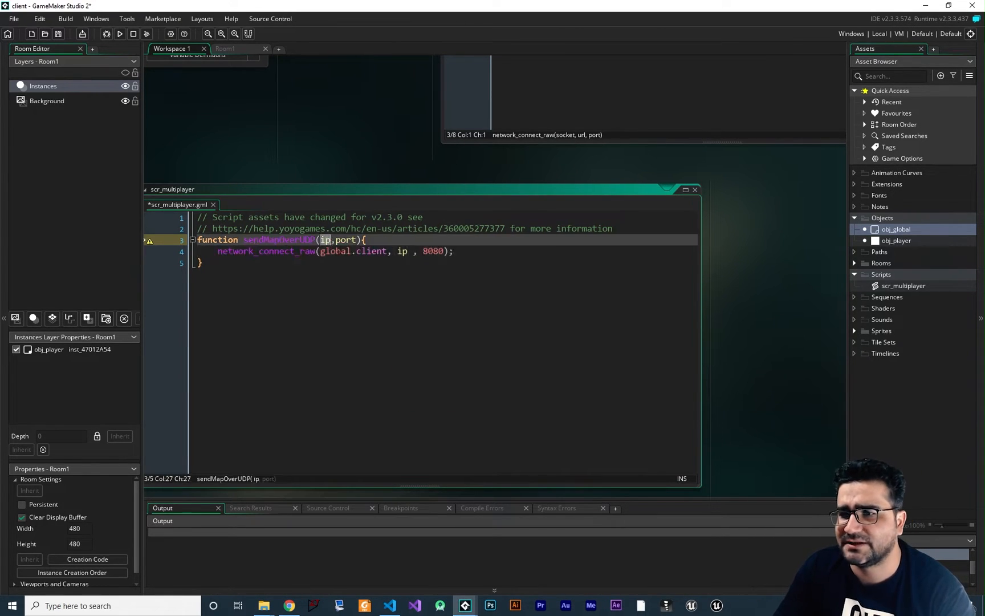
{"action": "type", "text": "port"}
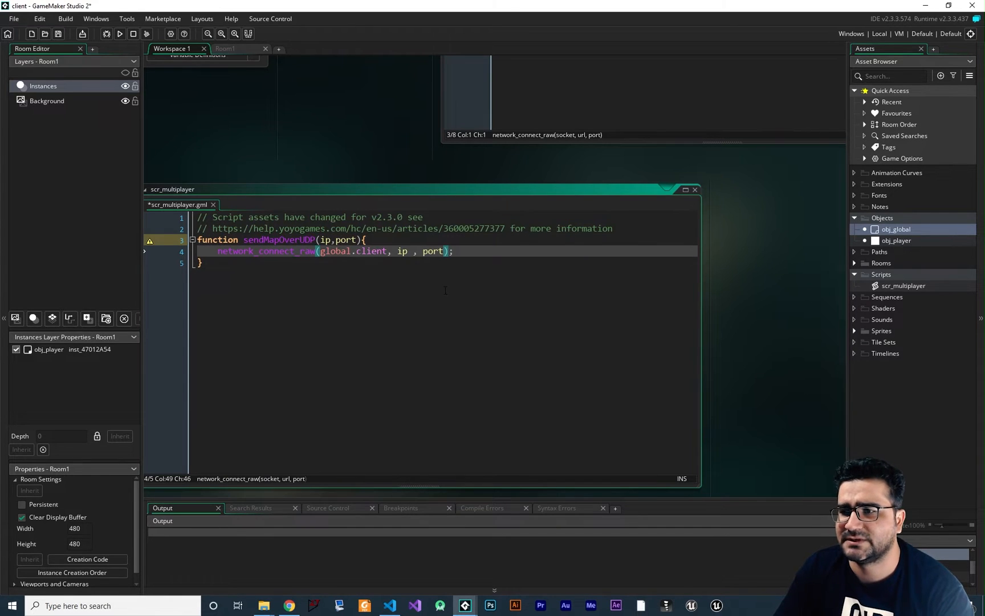
{"action": "double_click", "coordinate": [896, 240]}
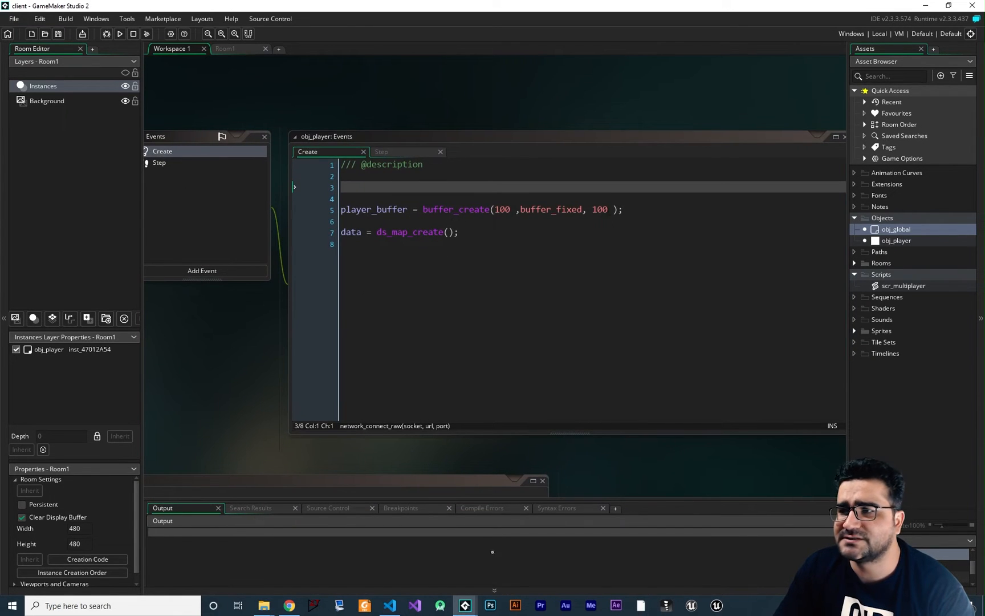
Move buffer_create into sendMapOverUDP as a local var sized by a new size parameter
{"action": "double_click", "coordinate": [903, 285]}
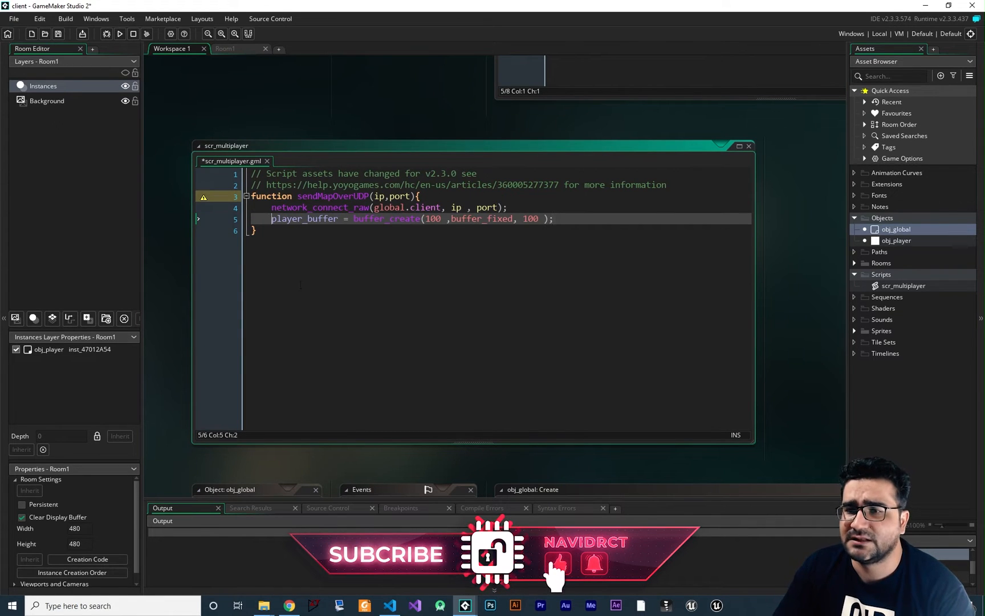
{"action": "type", "text": "var"}
{"action": "left_click", "coordinate": [499, 196]}
{"action": "type", "text": ","}
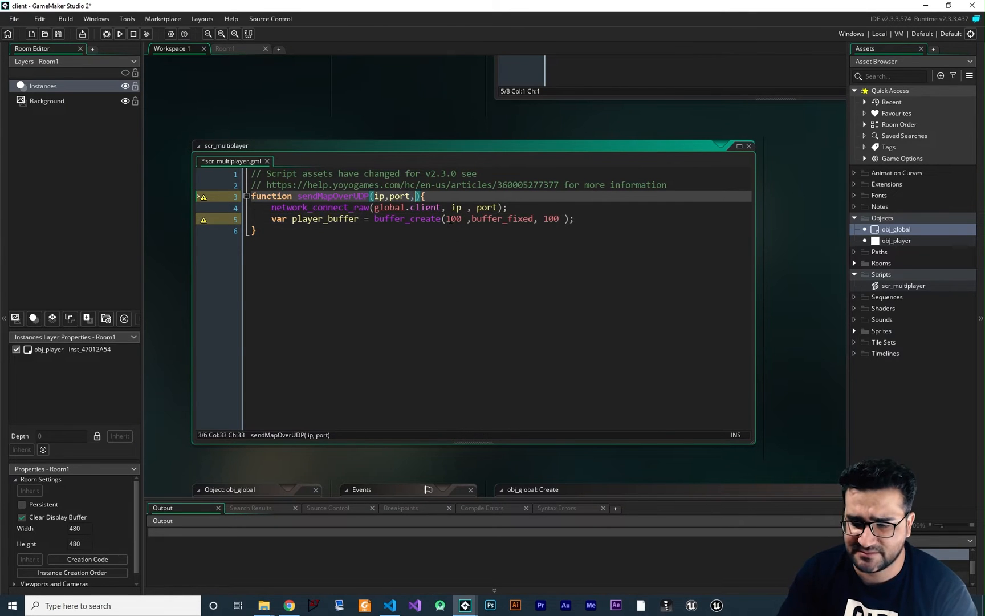
{"action": "type", "text": "size"}
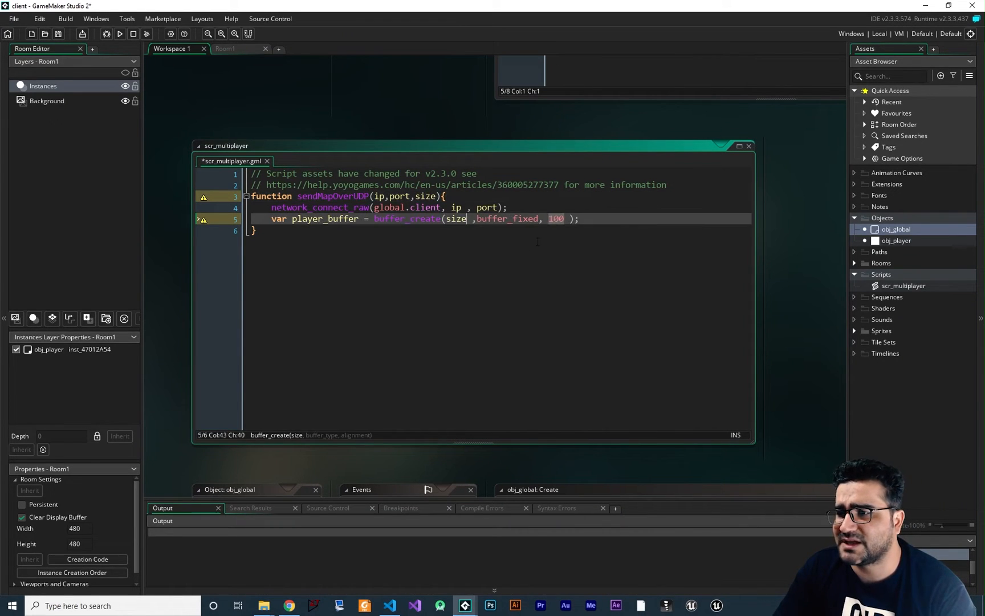
{"action": "type", "text": "size"}
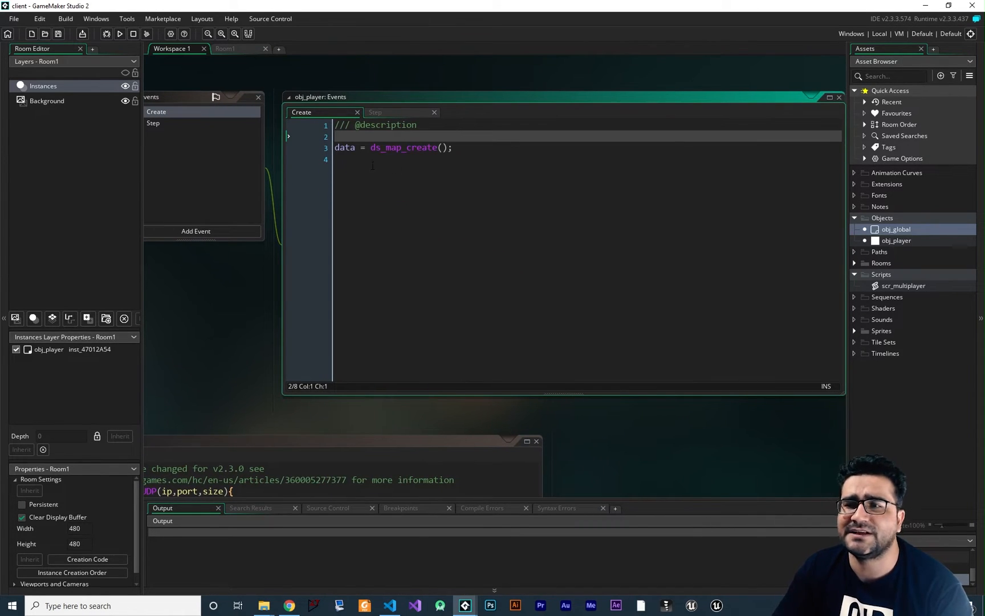
{"action": "mouse_move", "coordinate": [375, 111]}
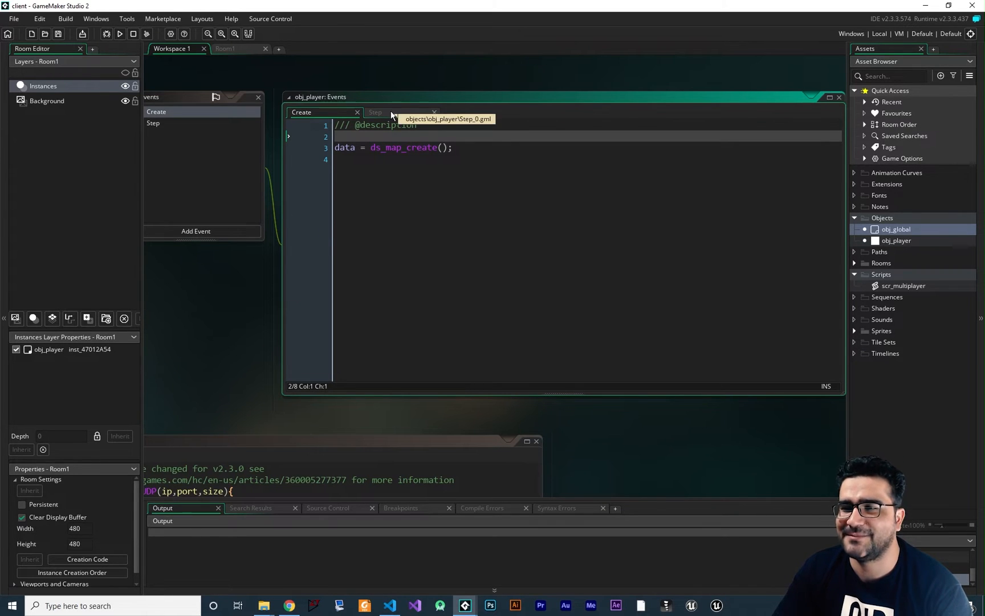
Add var dataJson = json_encode(map) and a map parameter to sendMapOverUDP
{"action": "left_click", "coordinate": [375, 112]}
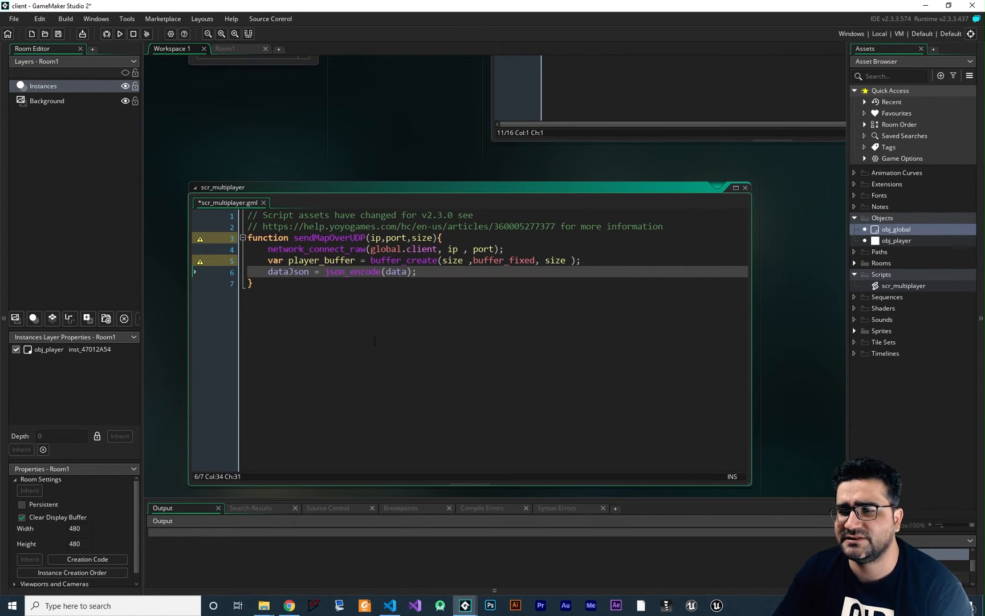
{"action": "type", "text": "var"}
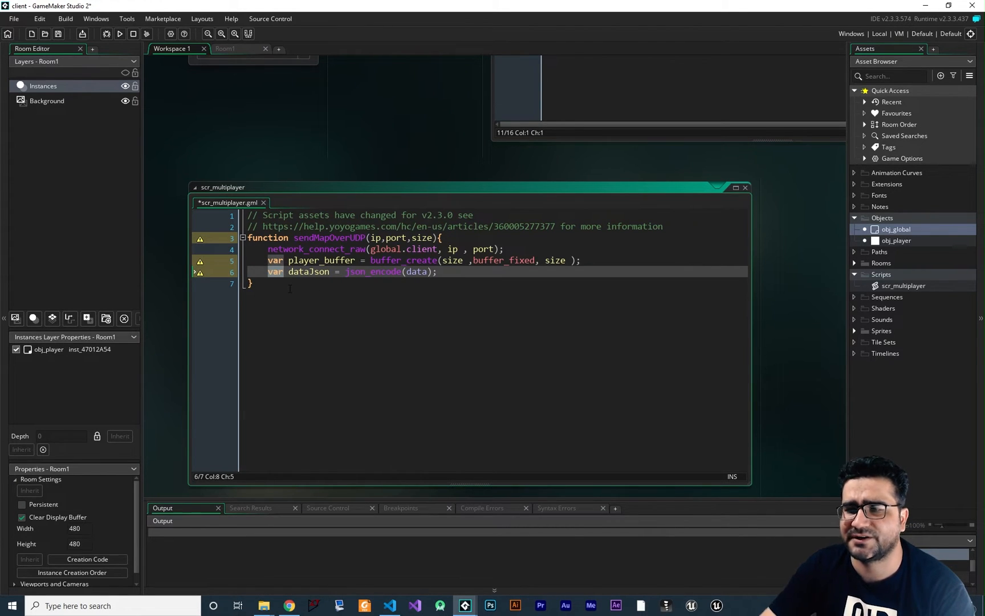
{"action": "double_click", "coordinate": [417, 271]}
{"action": "type", "text": ","}
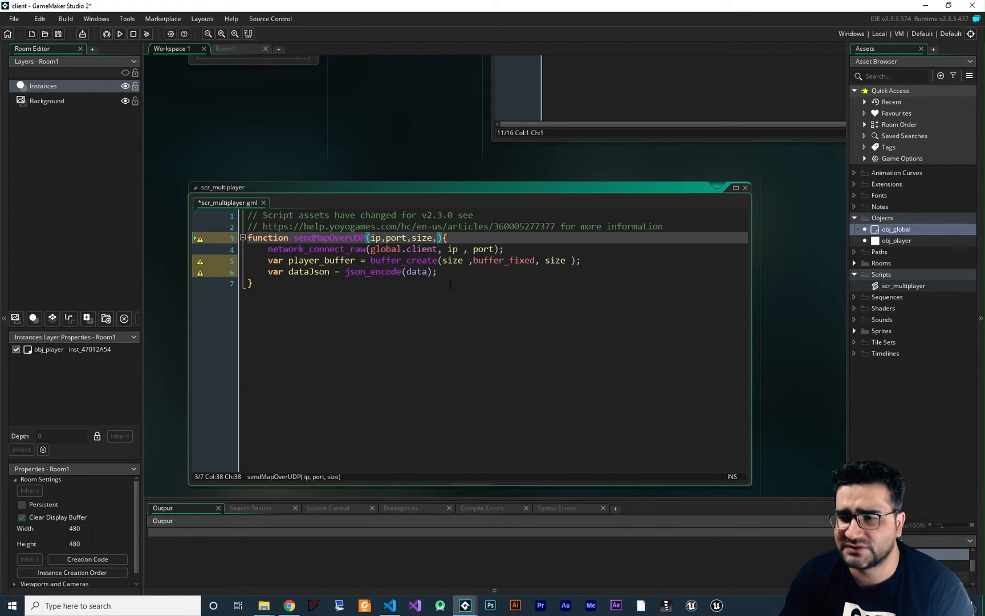
{"action": "type", "text": "data"}
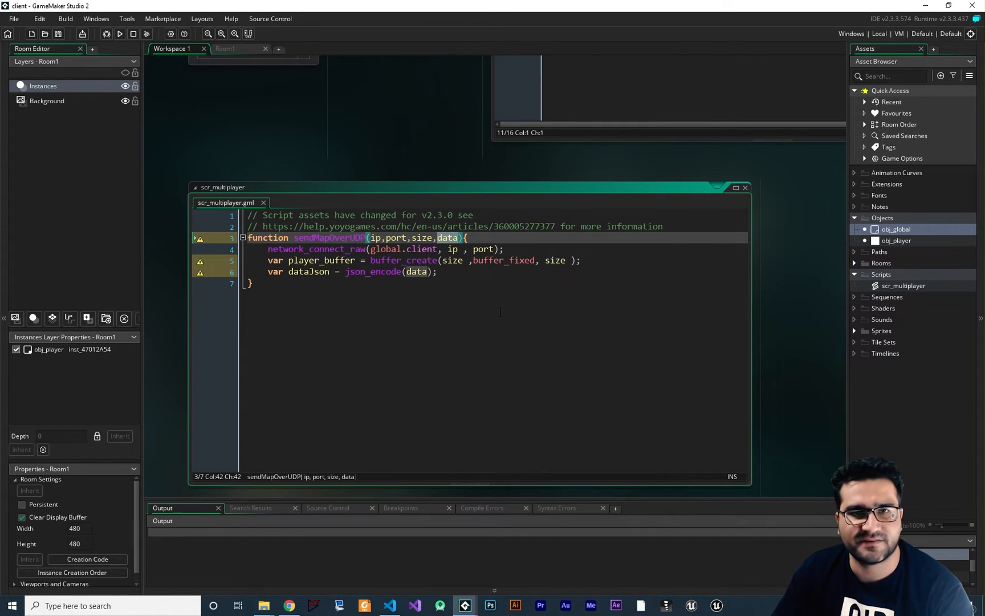
{"action": "type", "text": "map"}
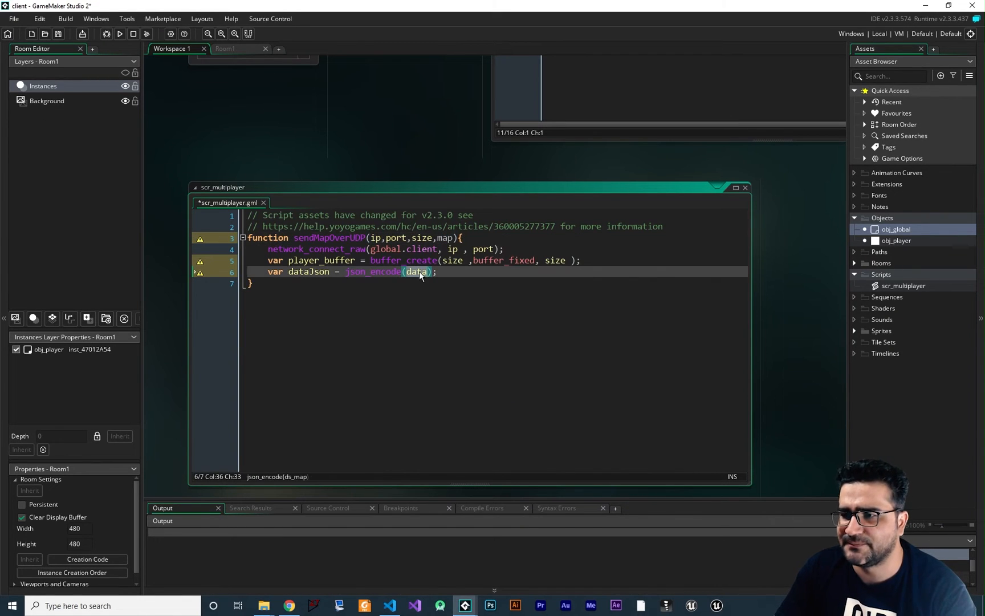
{"action": "type", "text": "map"}
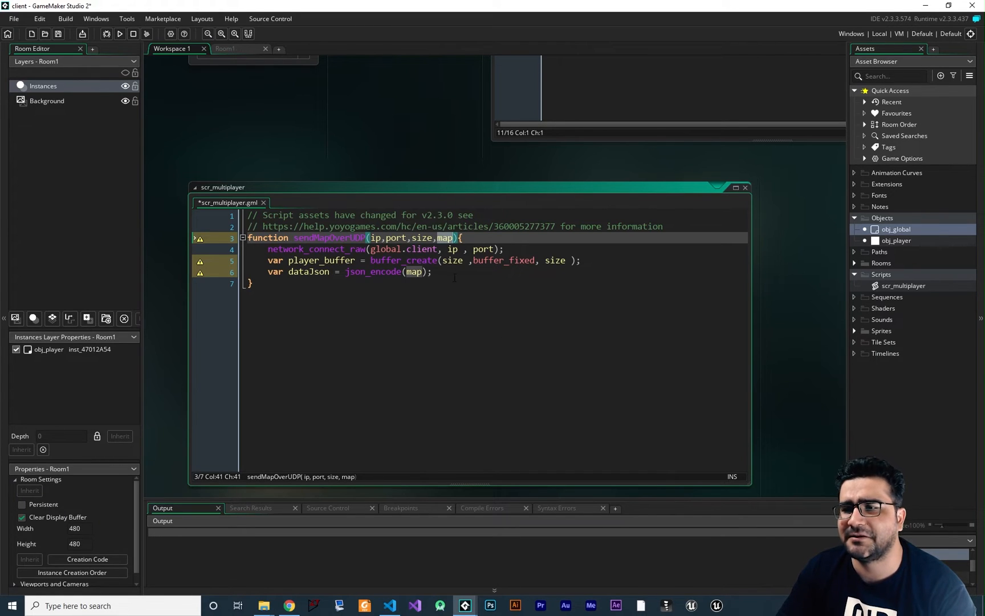
Add ds_map_destroy(map) on a new line after the encoding line
{"action": "left_click", "coordinate": [395, 271]}
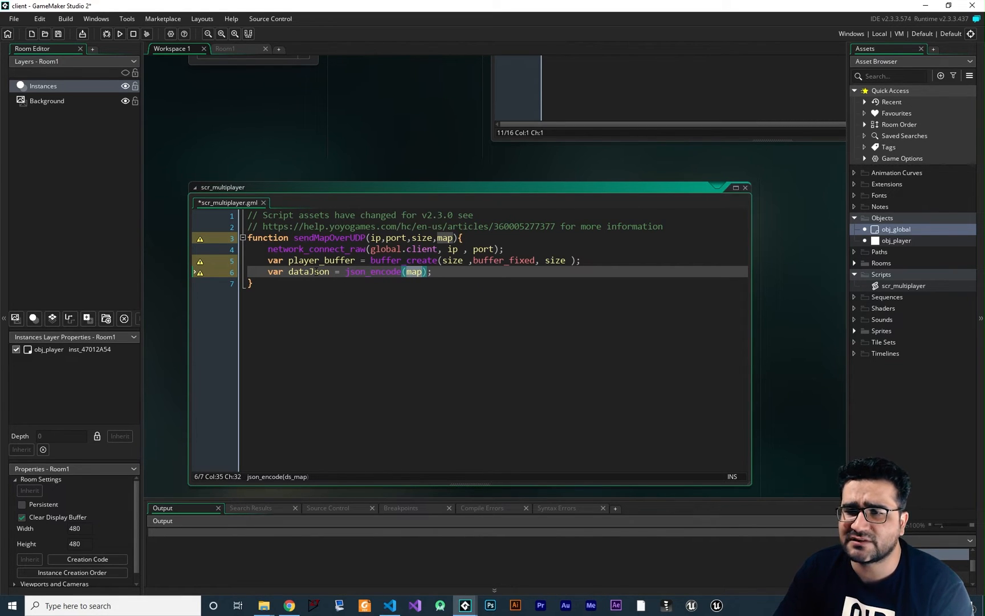
{"action": "key", "text": "Return"}
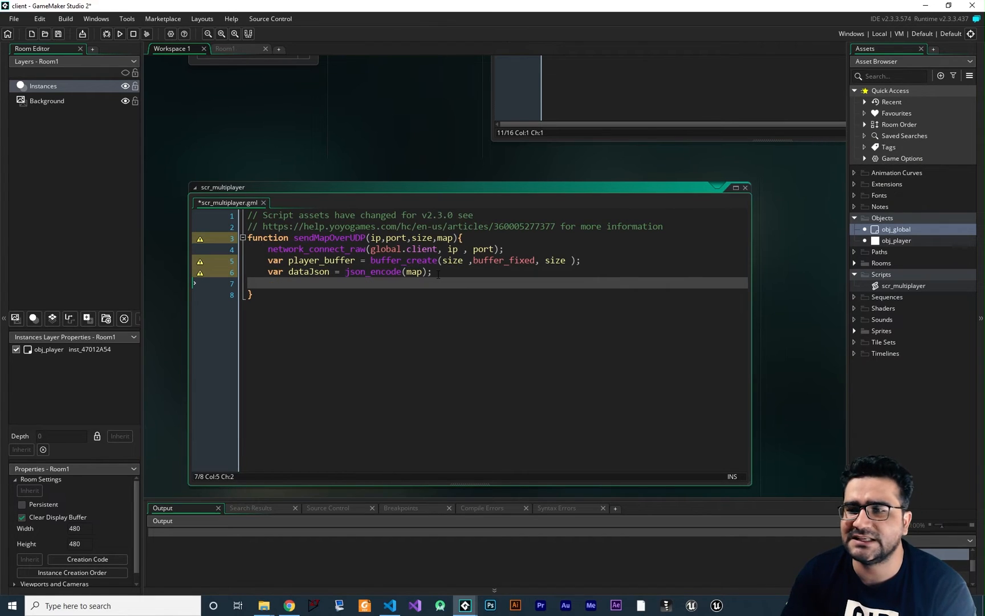
{"action": "type", "text": "ds_map_destroy("}
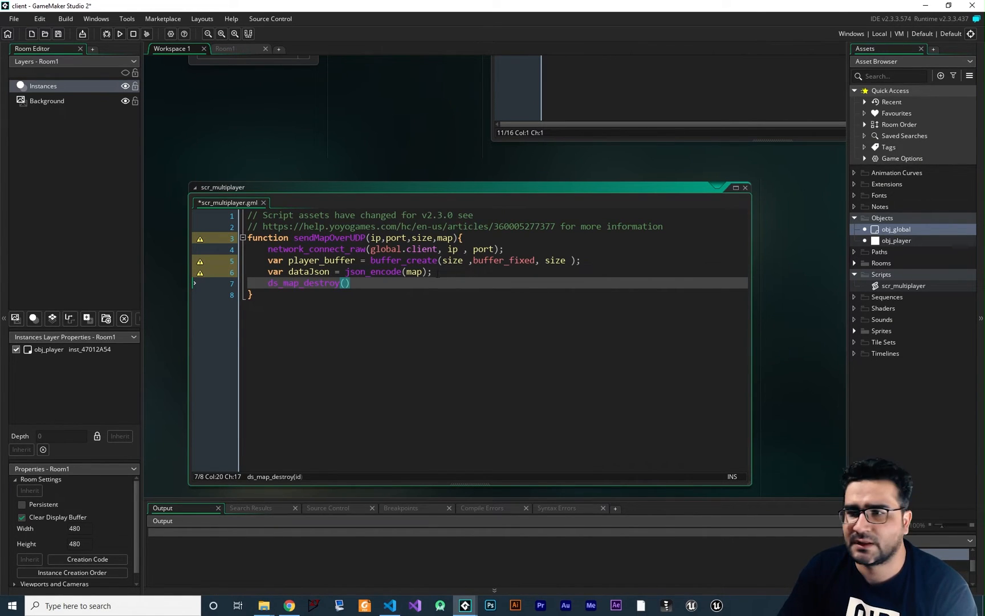
{"action": "type", "text": "map"}
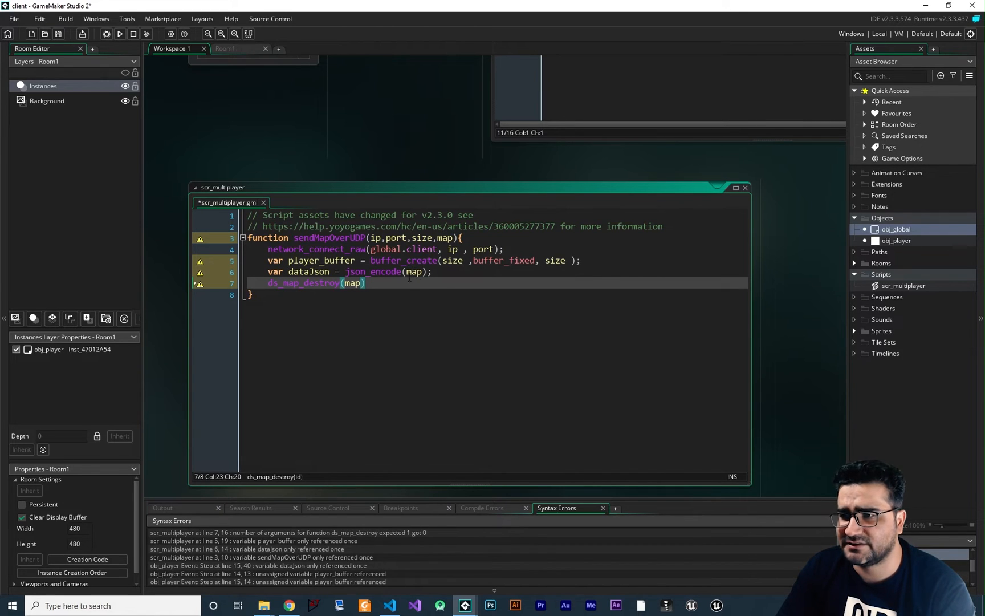
{"action": "type", "text": ";"}
{"action": "type", "text": "network_send_udp_raw(client,\"127.0.0.1\" , 8080 , player_buffer , buffer_tell(player_buffer));"}
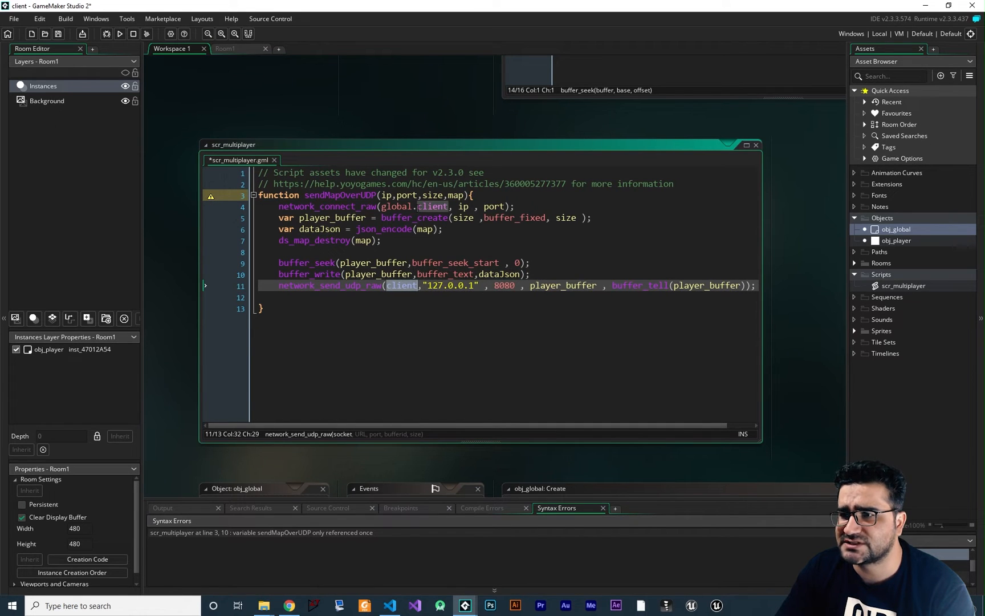
Add buffer_seek, buffer_write of dataJson, and network_send_udp_raw through global.client
{"action": "type", "text": "global."}
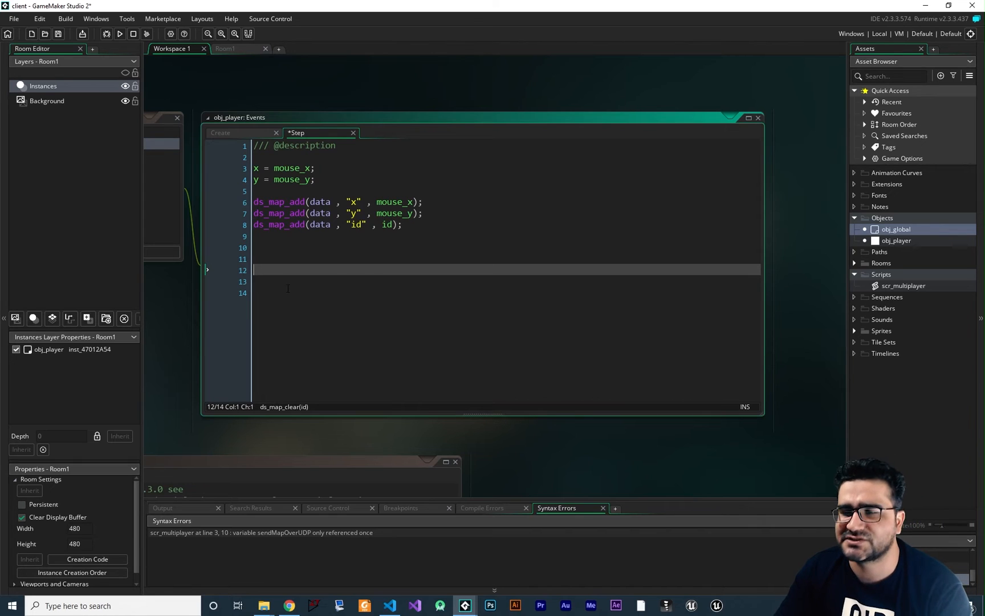
Add sendMapOverUDP("127.0.0.1", 8080, 100, data); after the ds_map_add lines in Step
{"action": "left_click", "coordinate": [226, 132]}
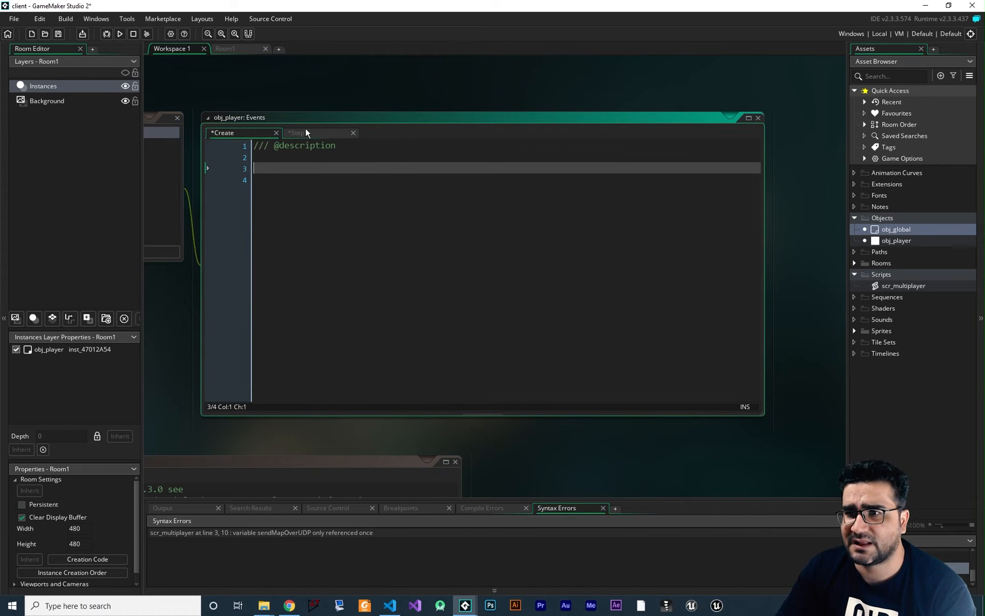
{"action": "left_click", "coordinate": [301, 132]}
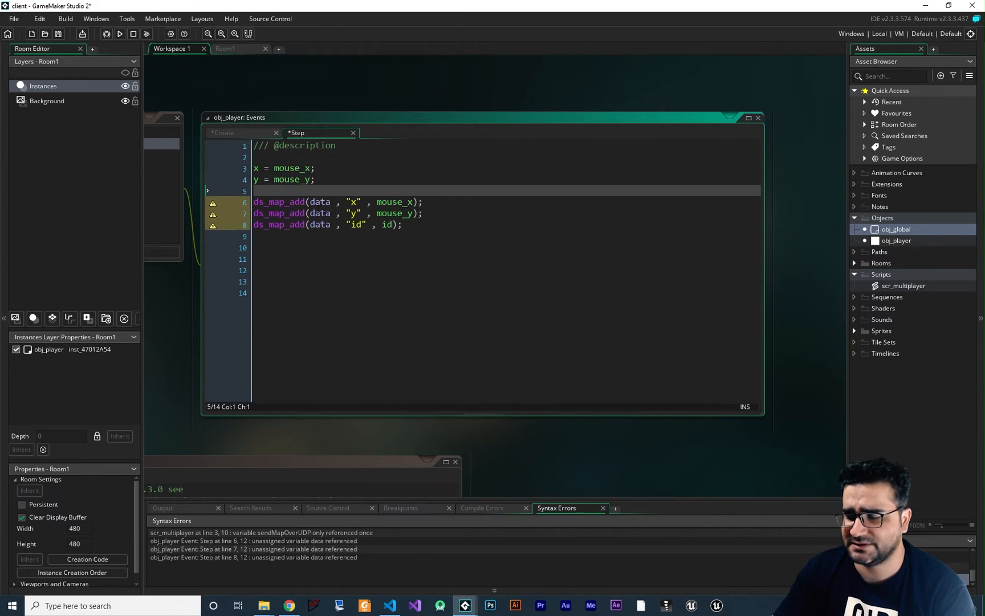
{"action": "type", "text": "data = ds_map_create();"}
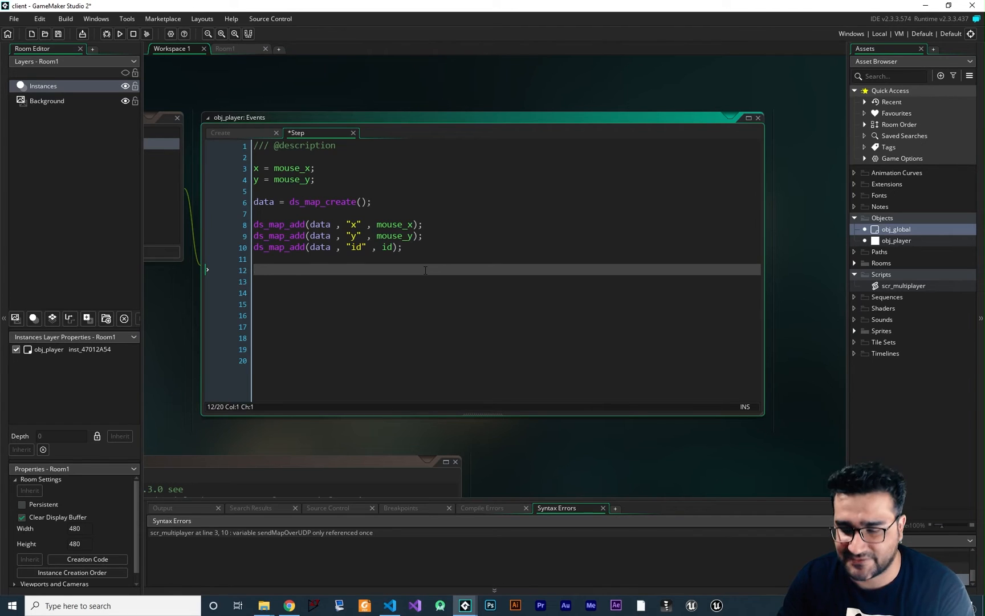
{"action": "type", "text": "sendMapOverUDP("}
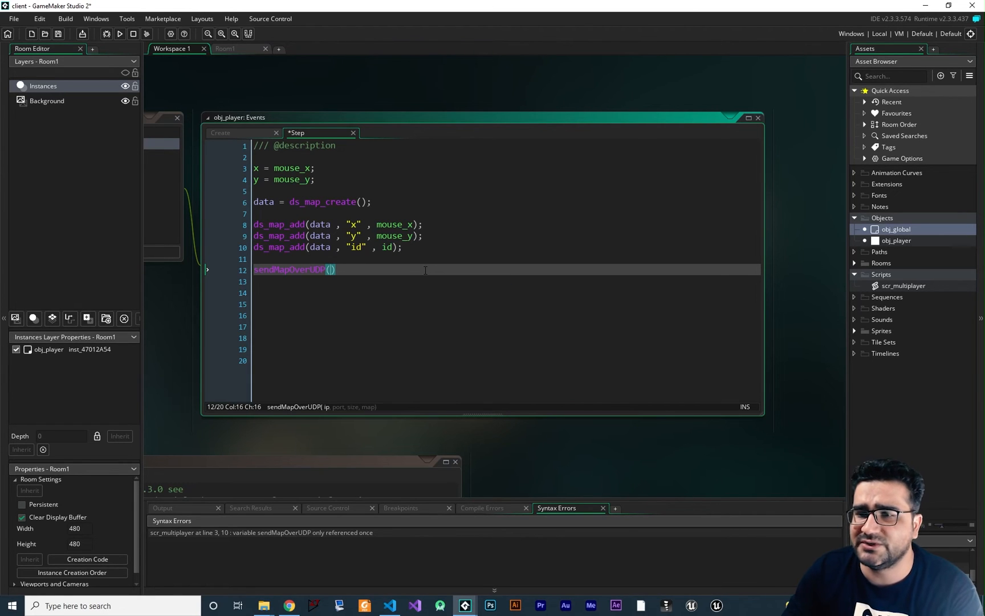
{"action": "type", "text": "\""}
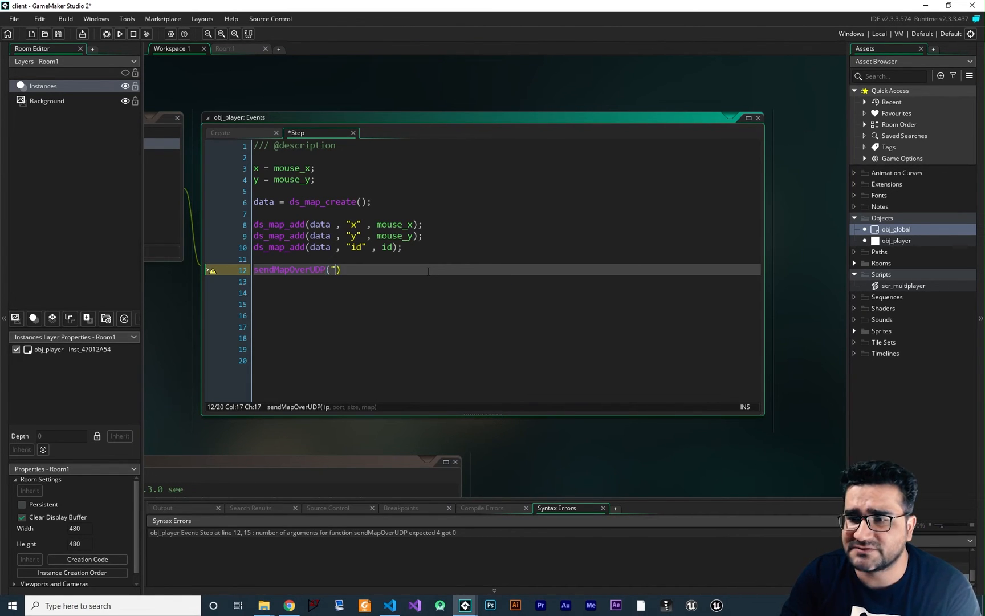
{"action": "type", "text": "127.0"}
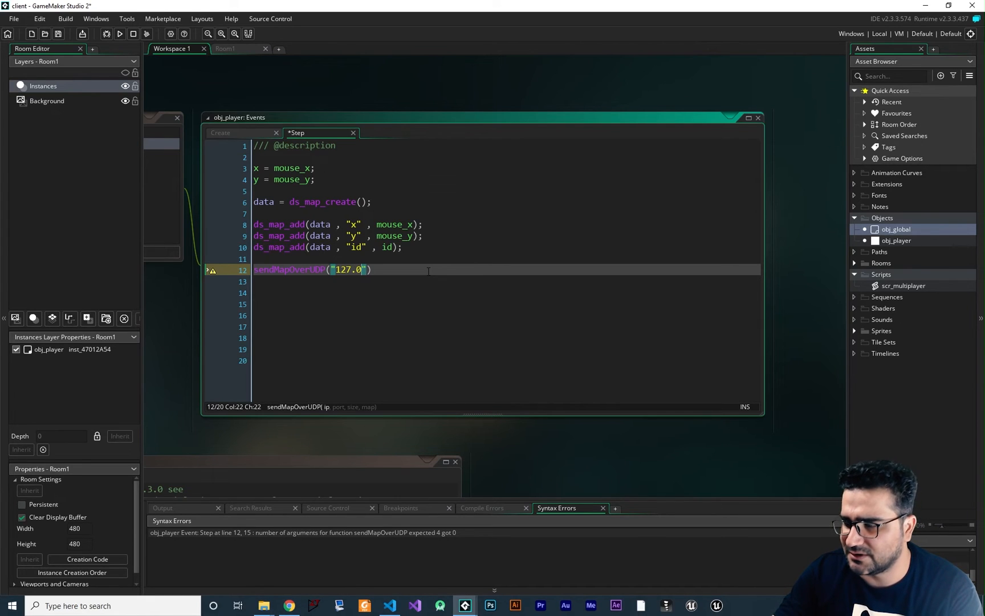
{"action": "type", "text": "0.1\" , 8080 ,"}
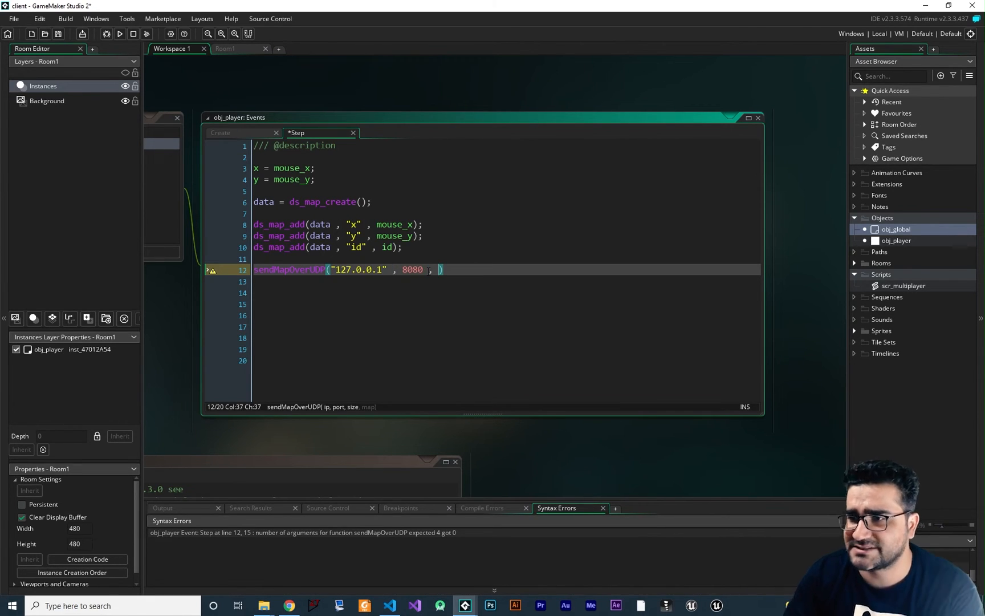
{"action": "type", "text": "100,"}
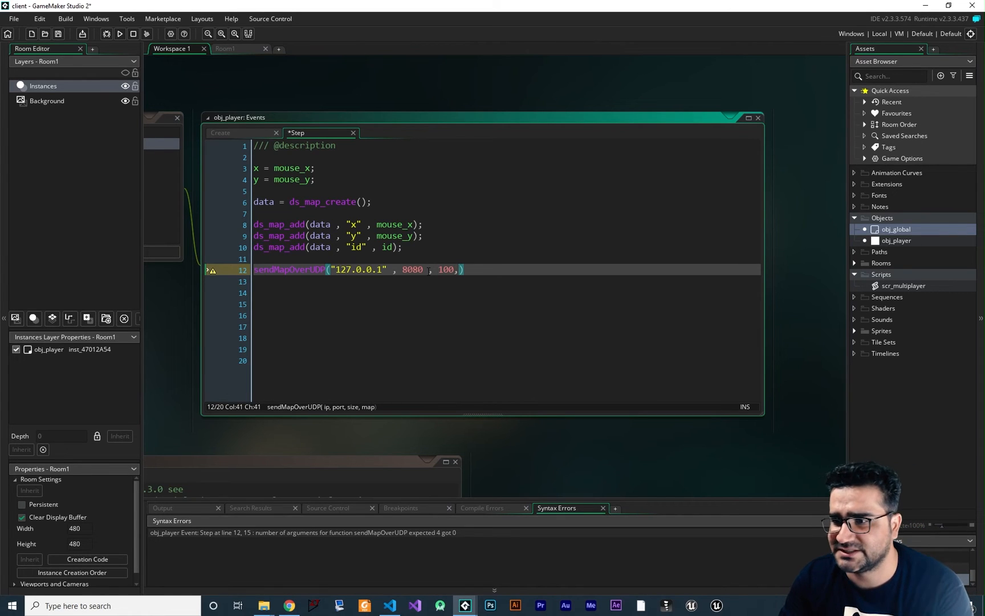
{"action": "type", "text": "data"}
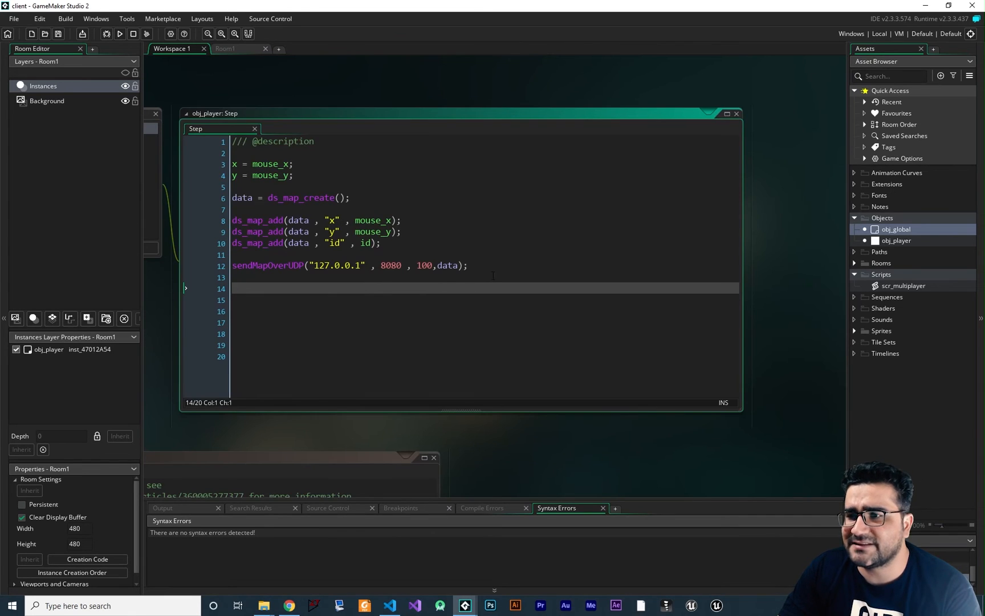
{"action": "left_click", "coordinate": [310, 175]}
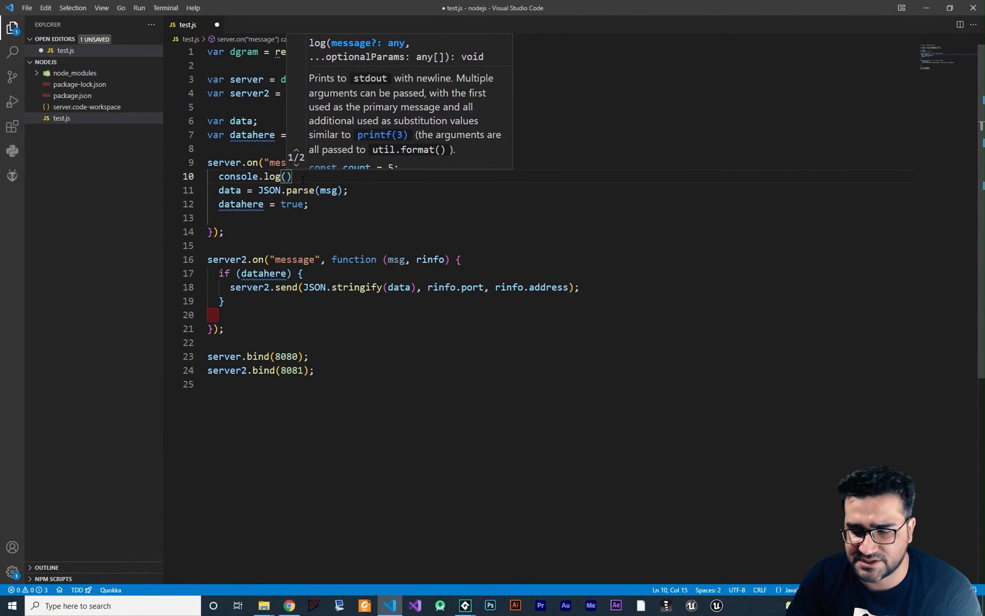
Log messages with String(msg), save test.js, and run node test.js in a new terminal
{"action": "type", "text": "String(msg)"}
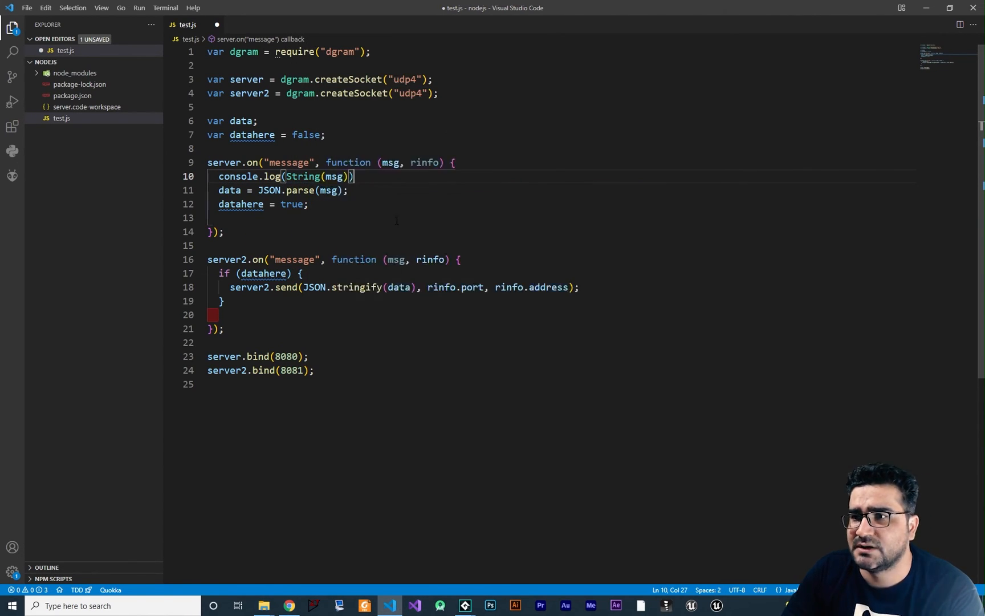
{"action": "key", "text": "ctrl+s"}
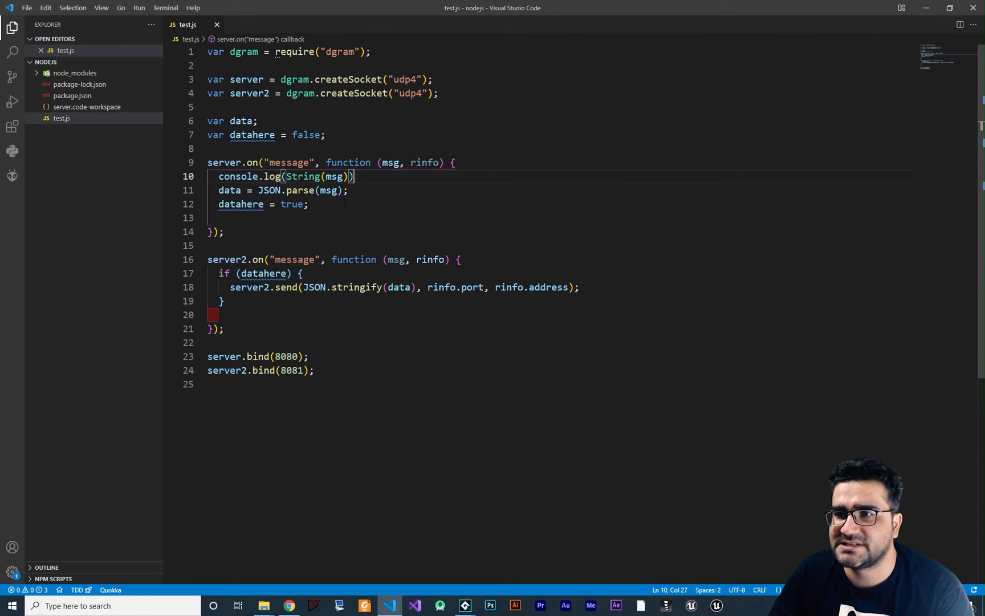
{"action": "mouse_move", "coordinate": [165, 8]}
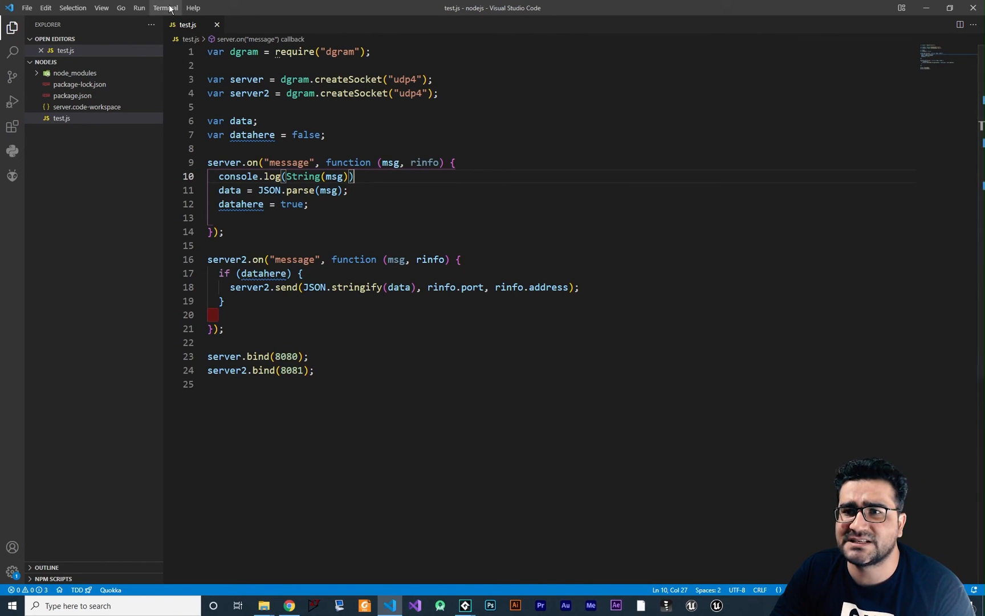
{"action": "left_click", "coordinate": [165, 7]}
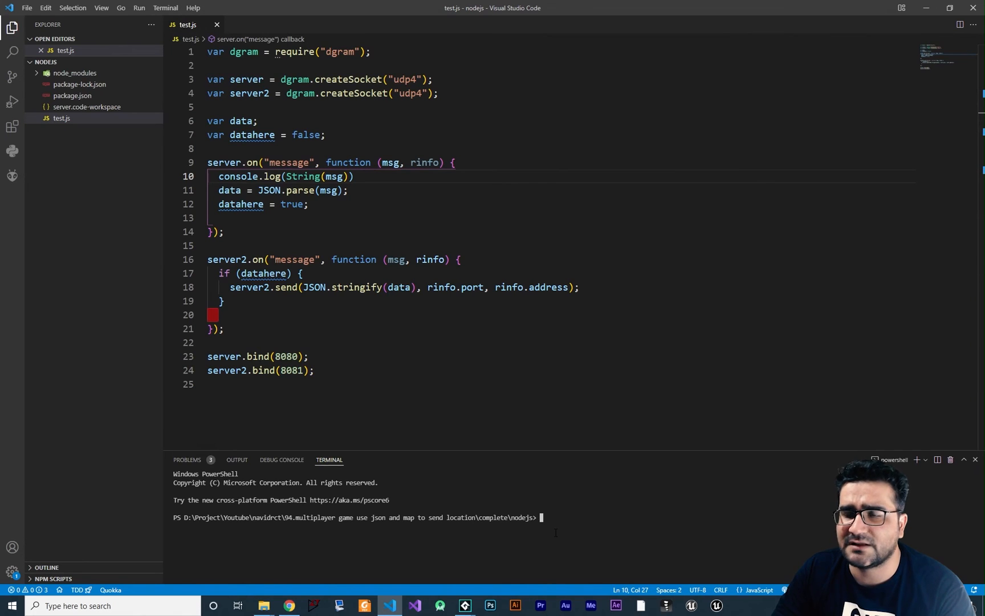
{"action": "type", "text": "node test.js"}
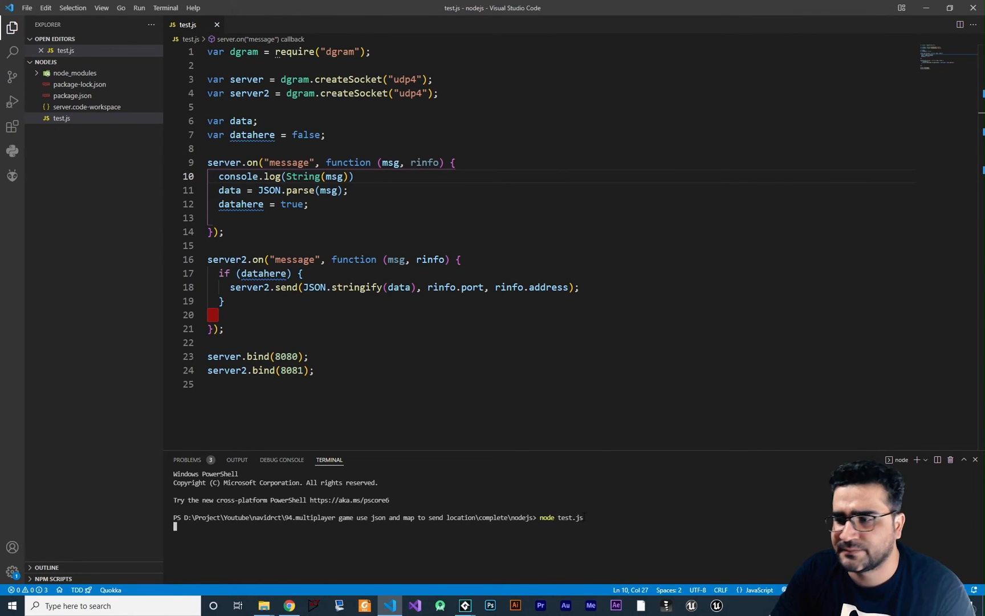
{"action": "left_click", "coordinate": [464, 605]}
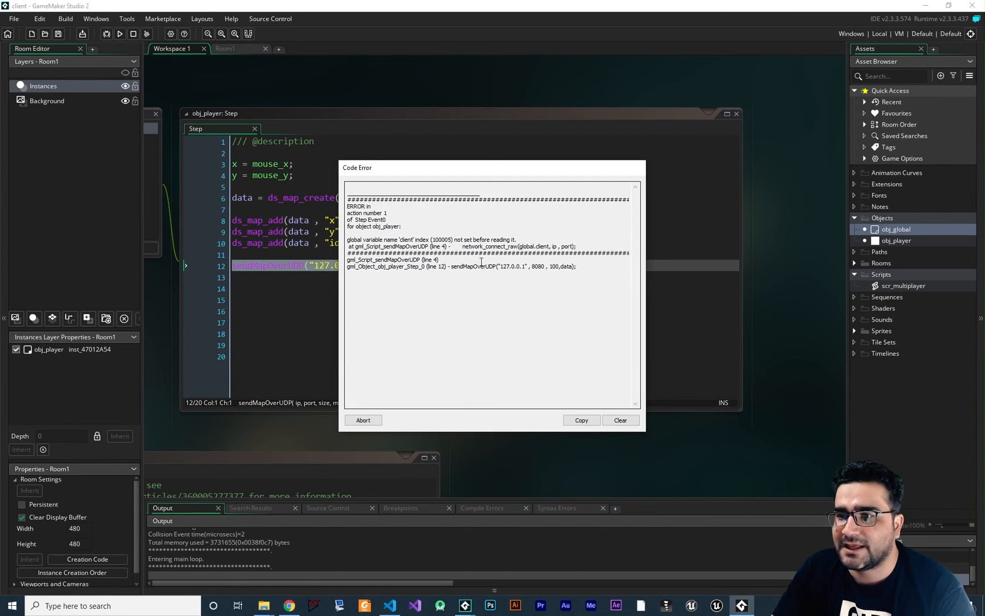
Place obj_global in Room1, check its Create code, and run the game to send x/y/id
{"action": "left_click", "coordinate": [362, 420]}
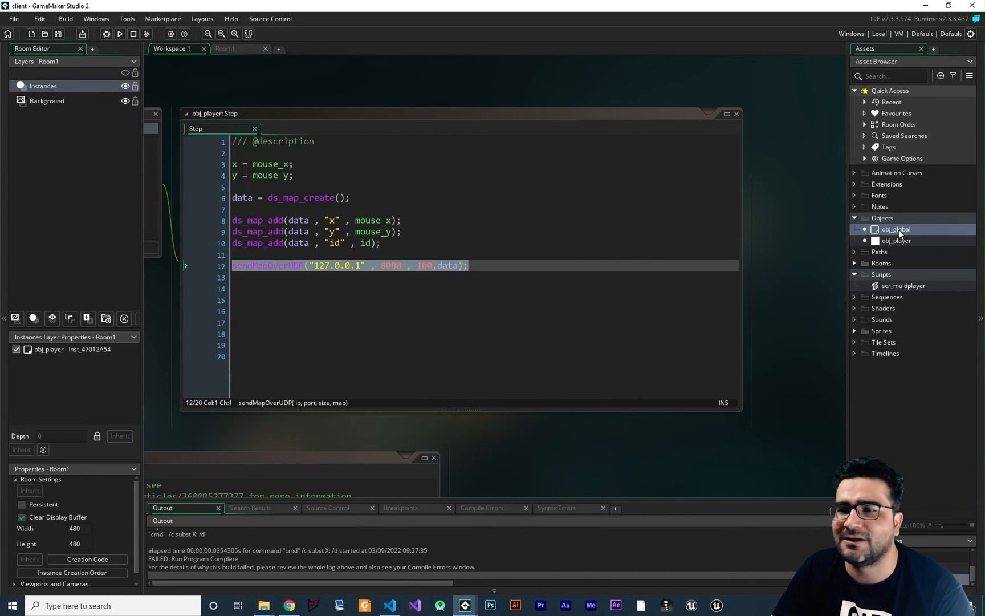
{"action": "left_click", "coordinate": [225, 49]}
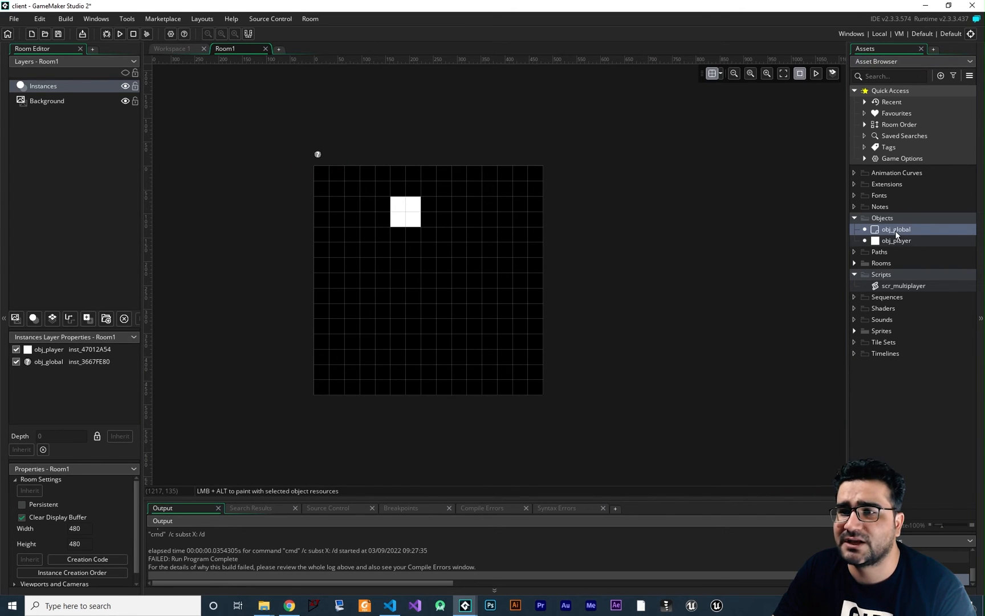
{"action": "double_click", "coordinate": [894, 228]}
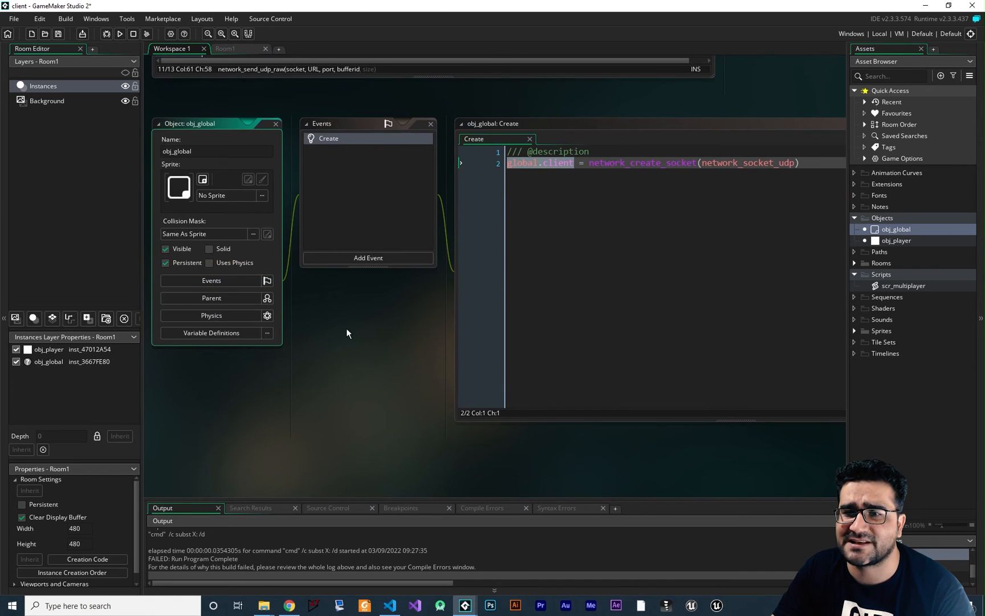
{"action": "left_click", "coordinate": [119, 34]}
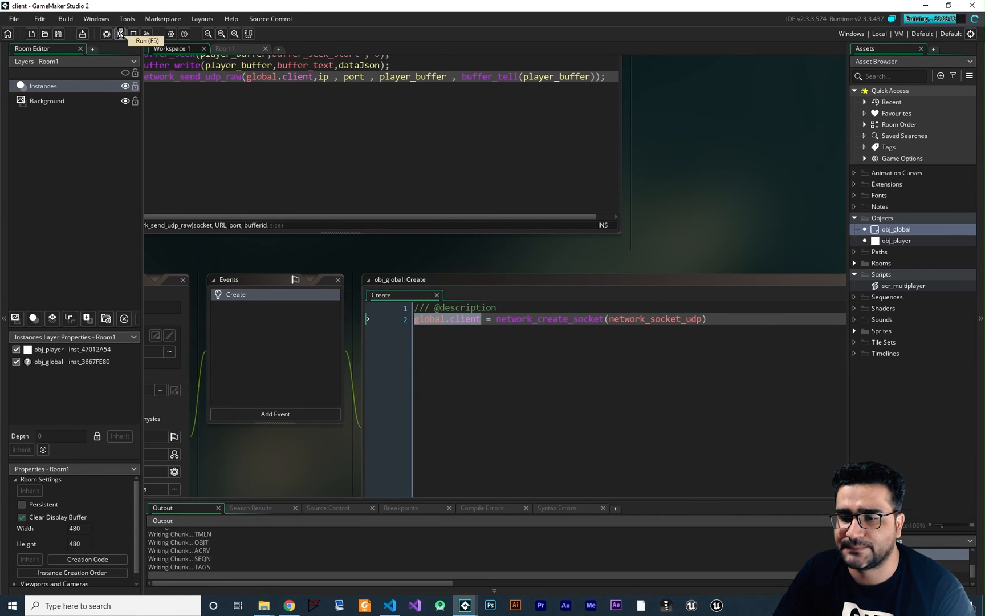
{"action": "left_click", "coordinate": [119, 35]}
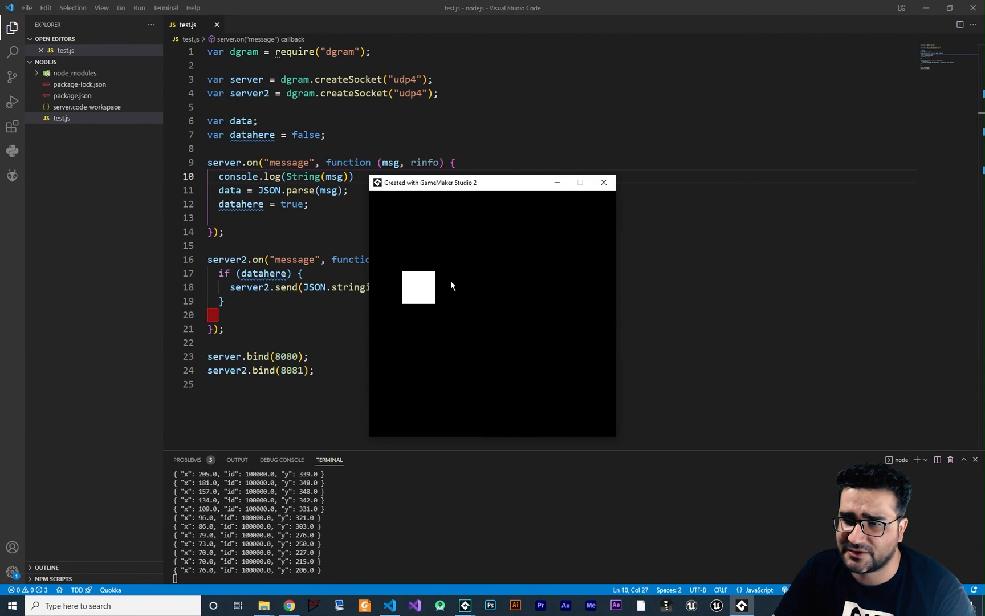
{"action": "left_click", "coordinate": [602, 183]}
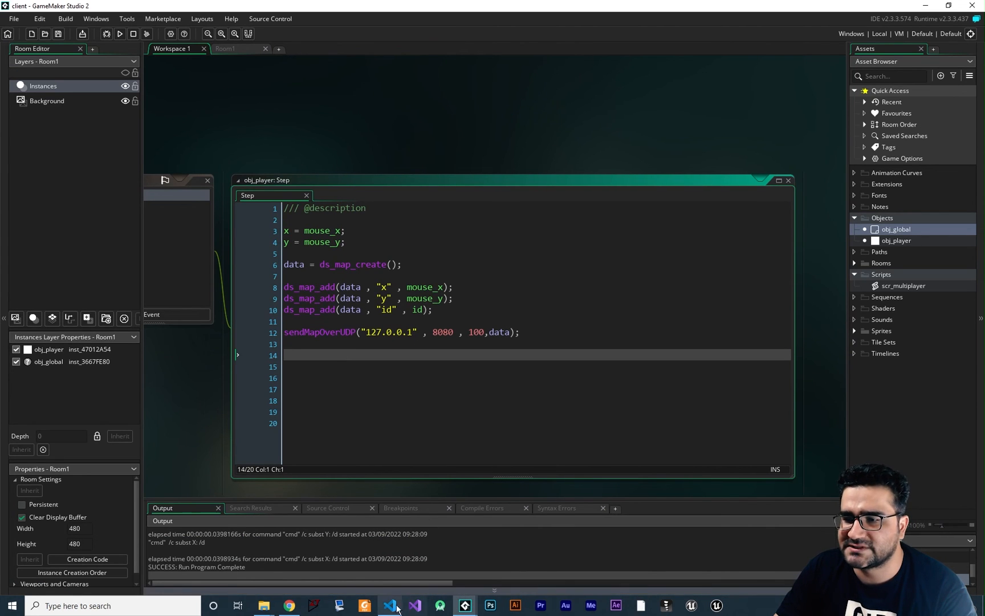
Delete the second socket, its message handler and bind(8081) from test.js, then save
{"action": "left_click", "coordinate": [389, 606]}
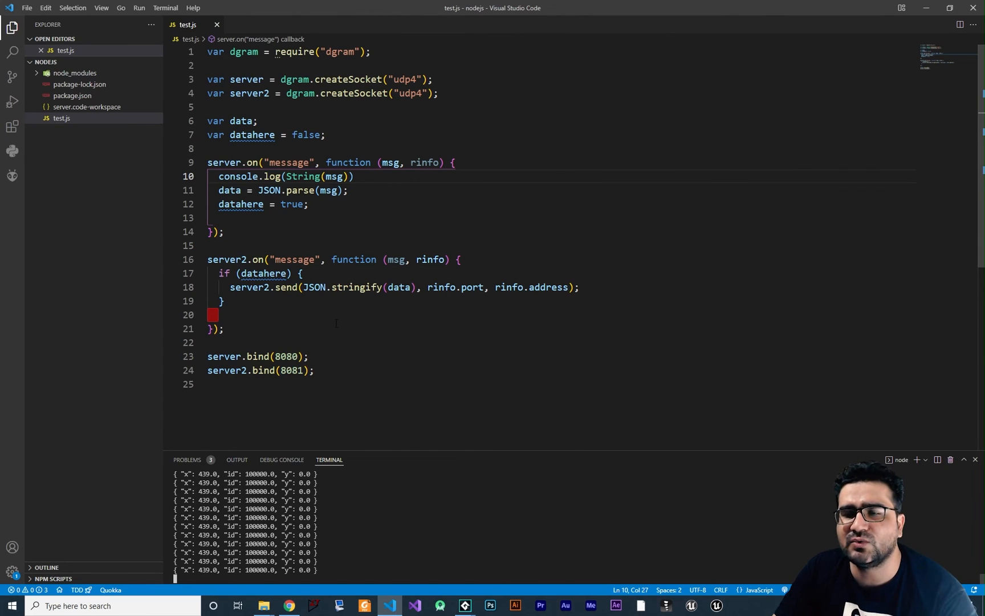
{"action": "left_click", "coordinate": [365, 93]}
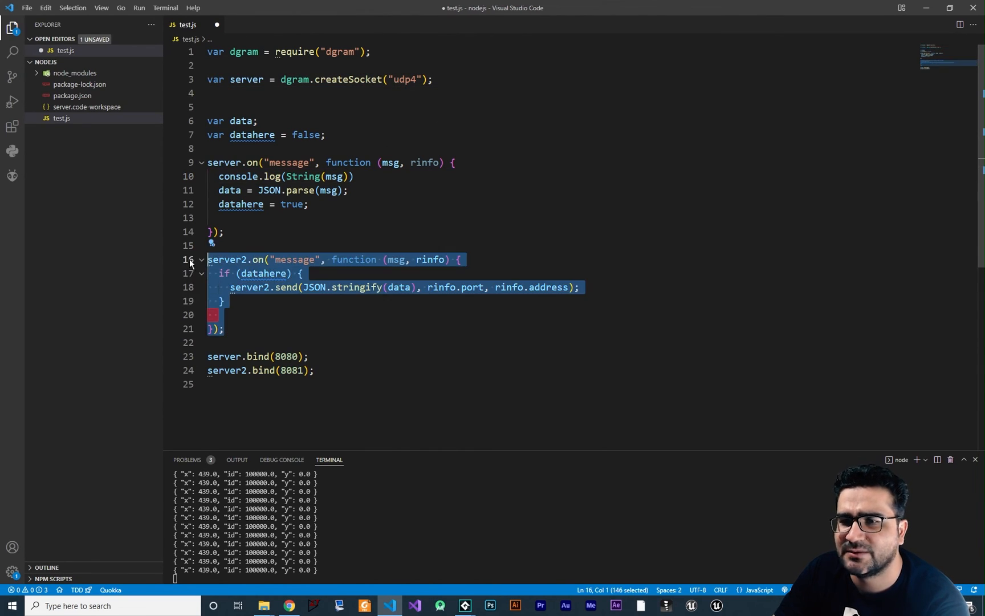
{"action": "key", "text": "Delete"}
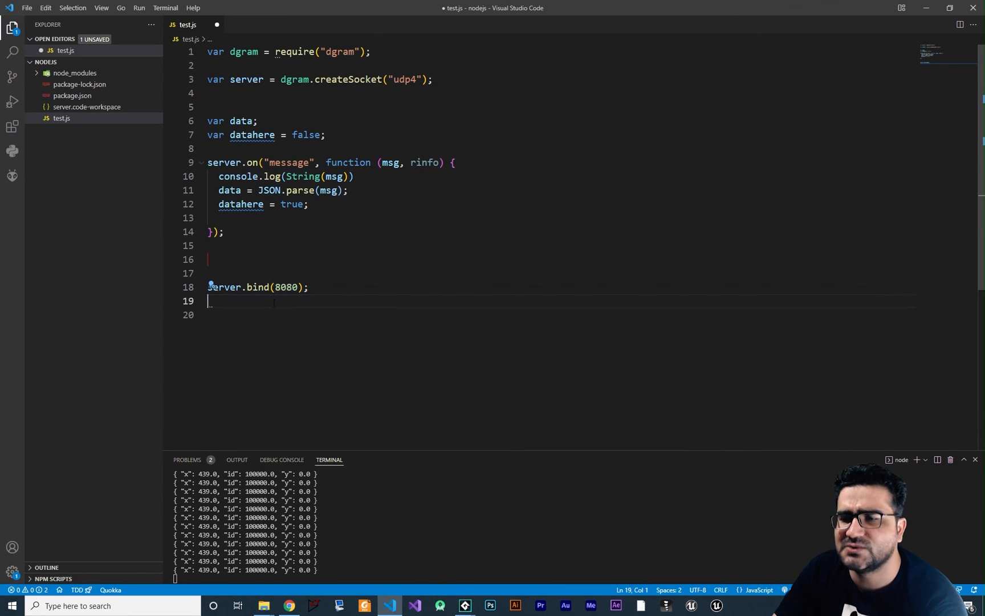
{"action": "double_click", "coordinate": [285, 287]}
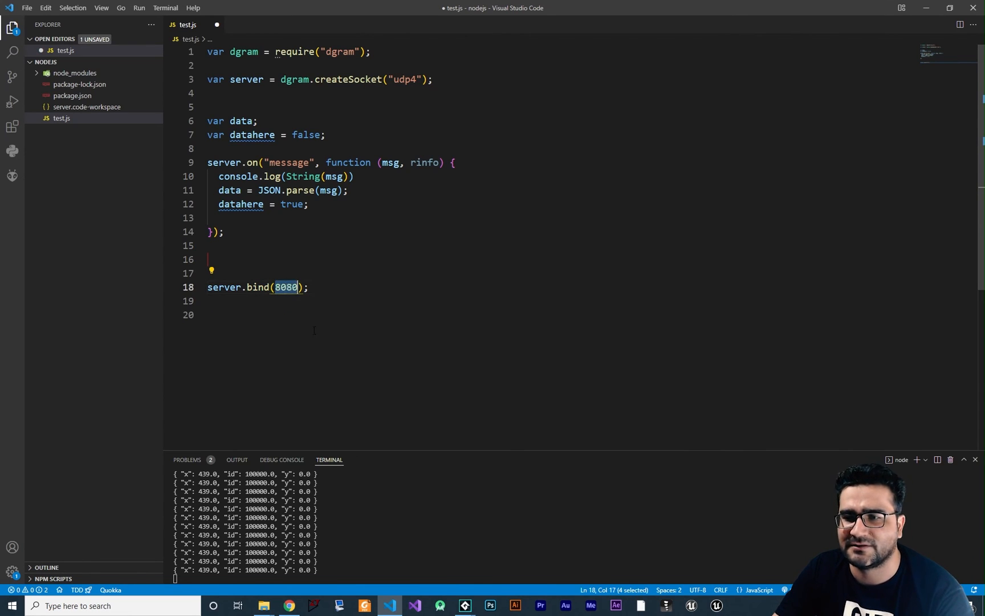
{"action": "key", "text": "ctrl+s"}
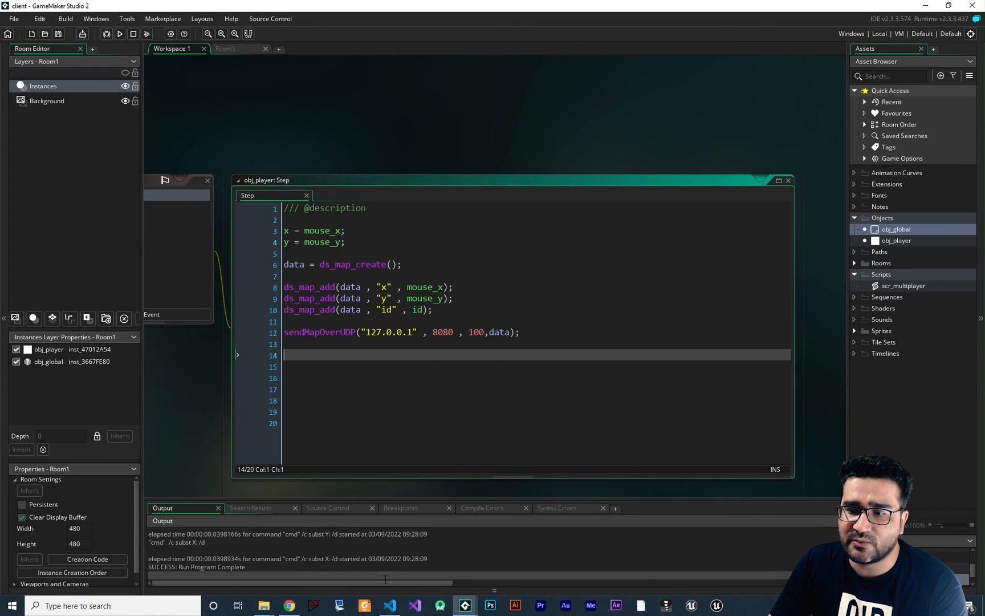
{"action": "left_click", "coordinate": [389, 605]}
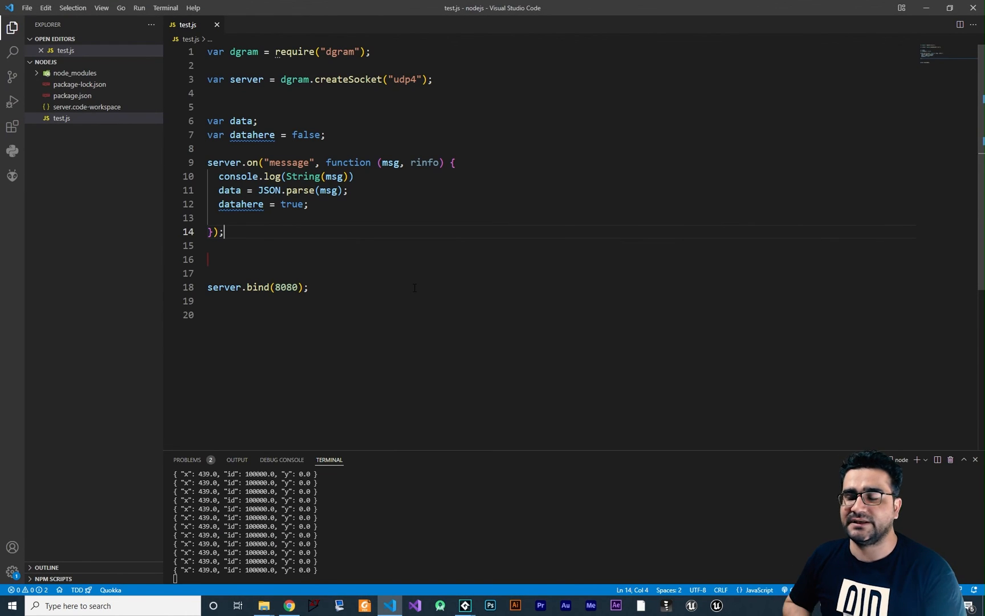